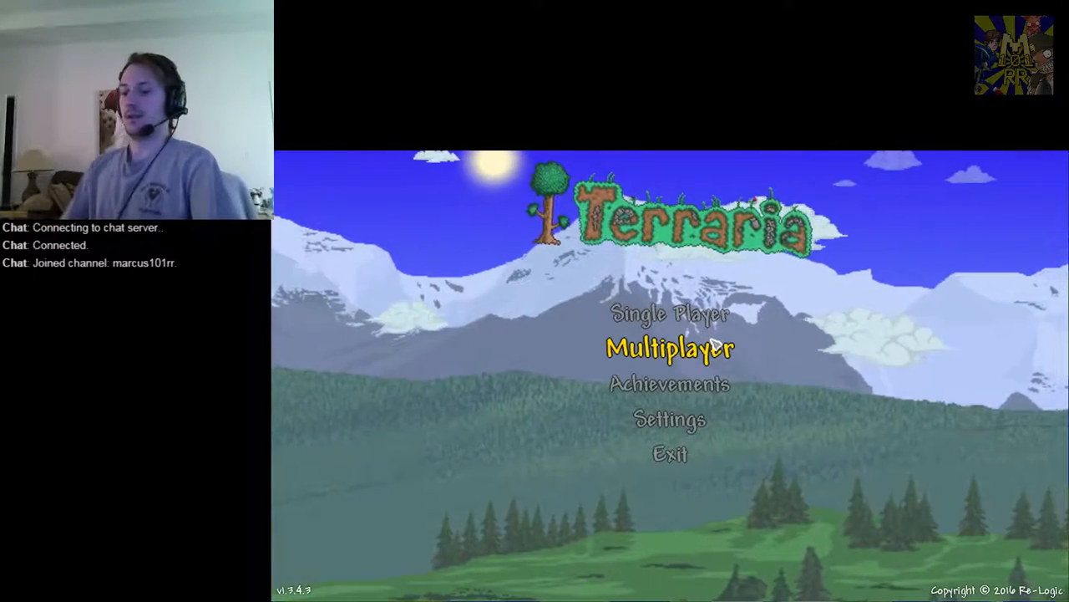
Open Multiplayer and choose the community server from the saved IP list
click(671, 348)
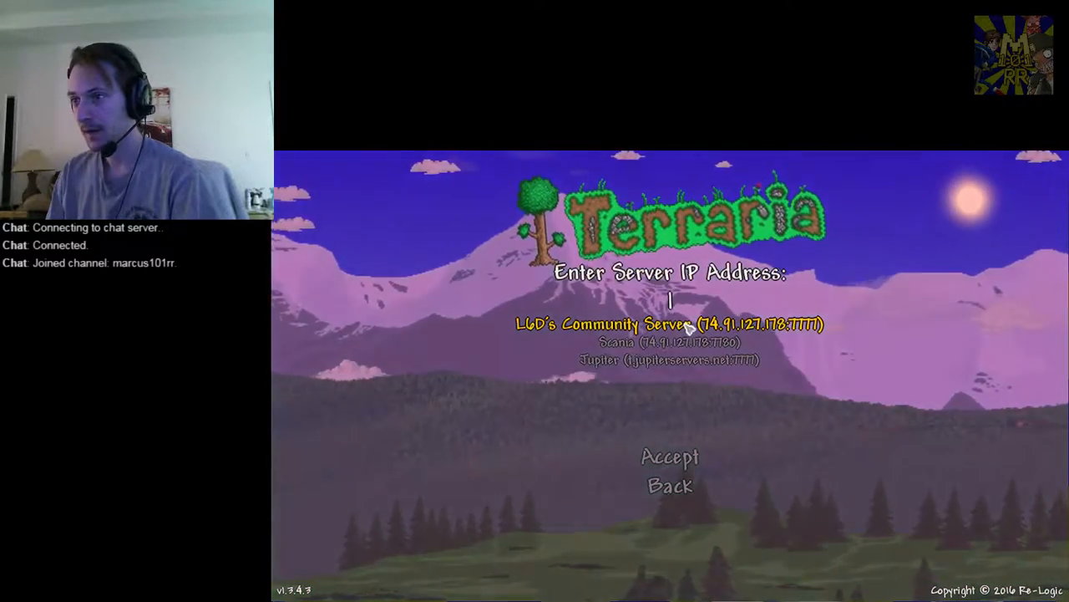
click(669, 456)
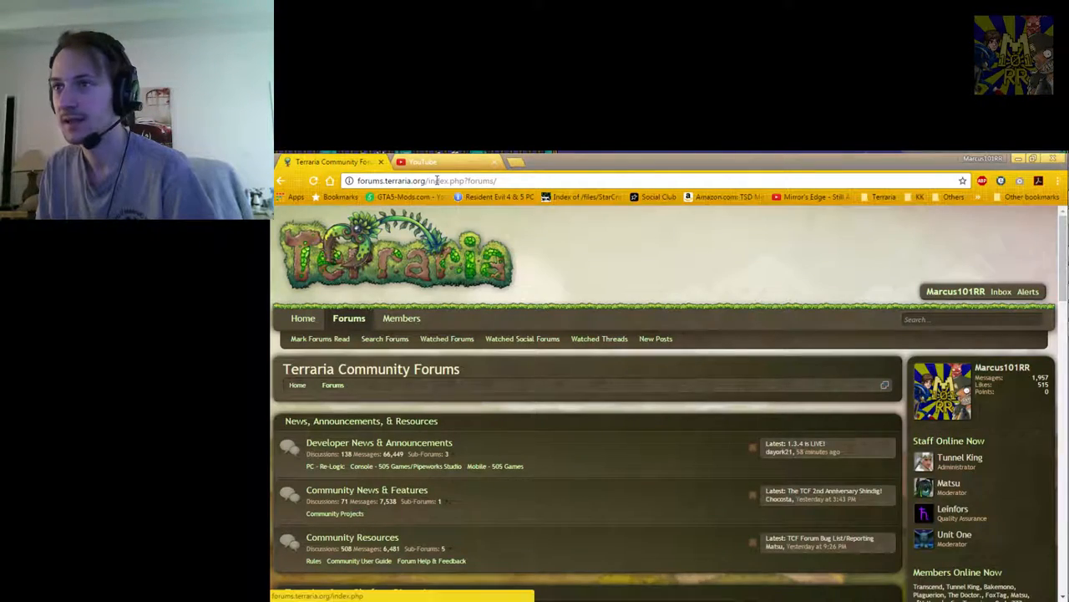
Google 'terraria wiki', open the Gamepedia wiki, and search it for Rod of Discord
click(522, 161)
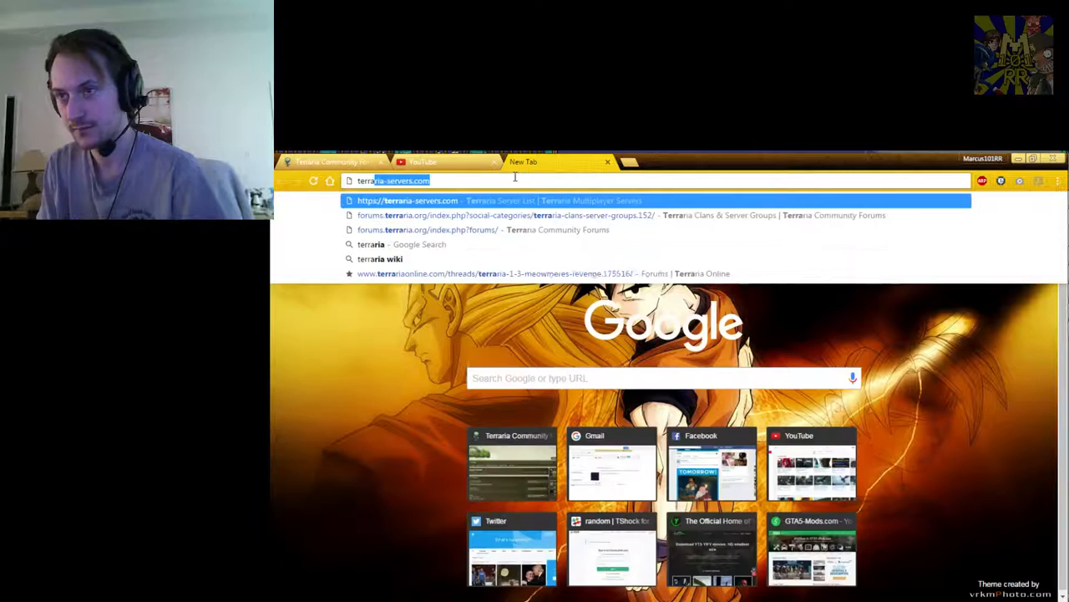
click(379, 258)
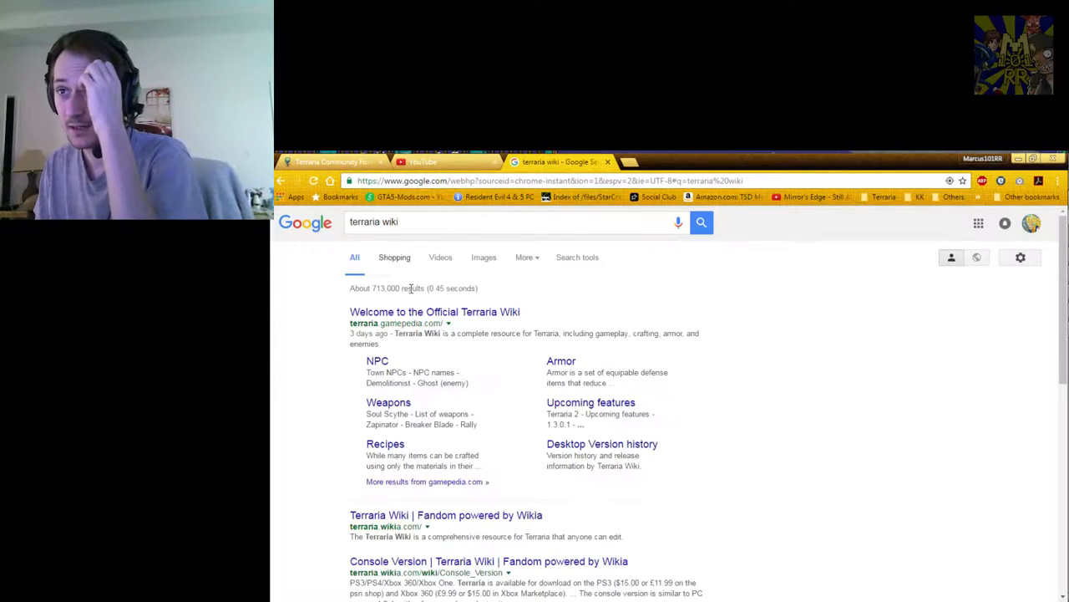
click(435, 312)
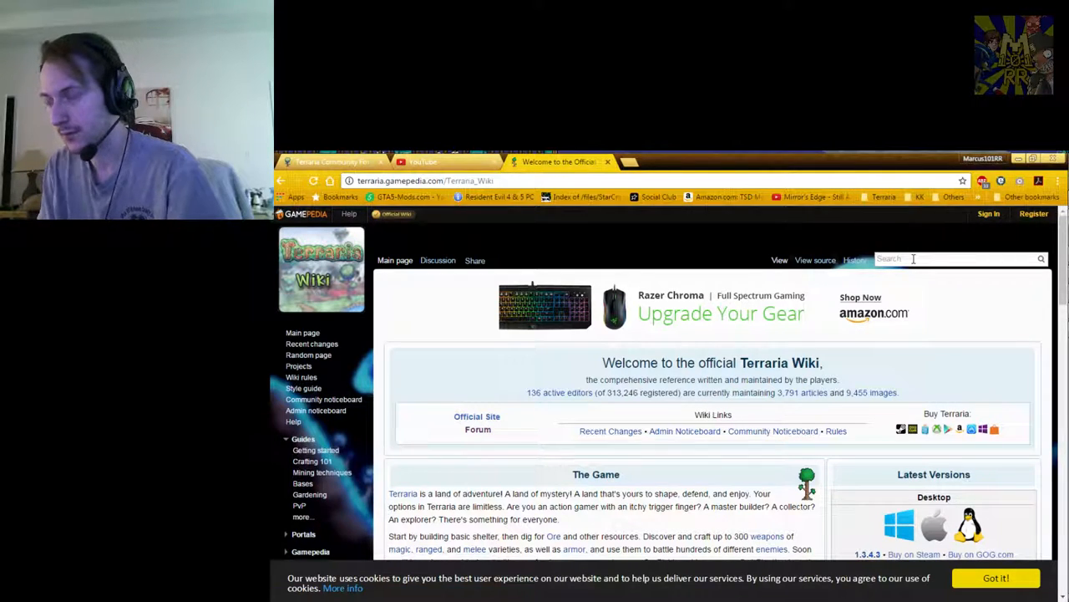
text(rod of di)
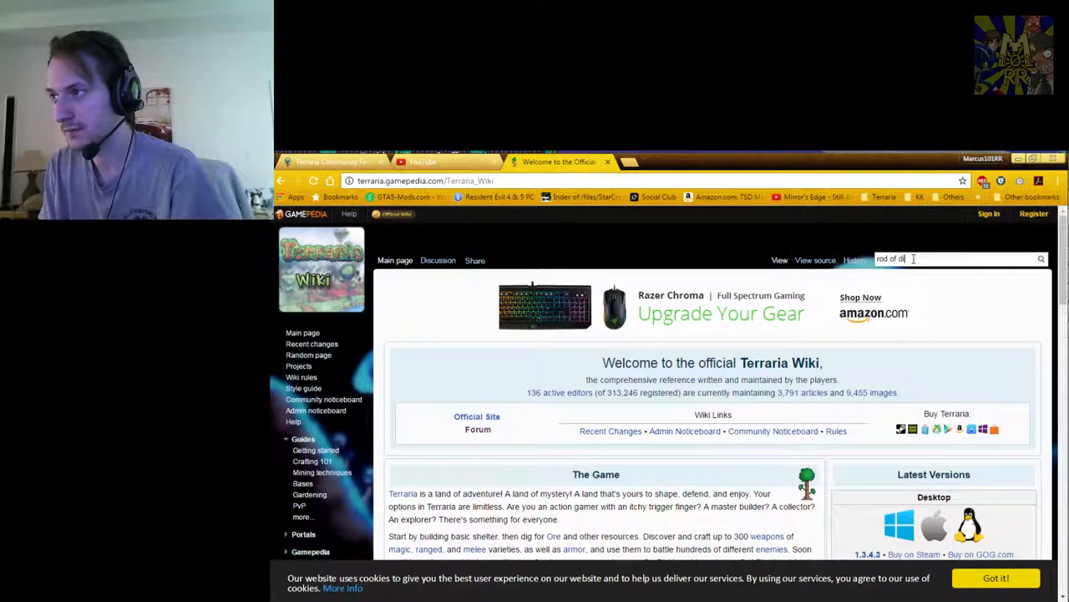
key(Return)
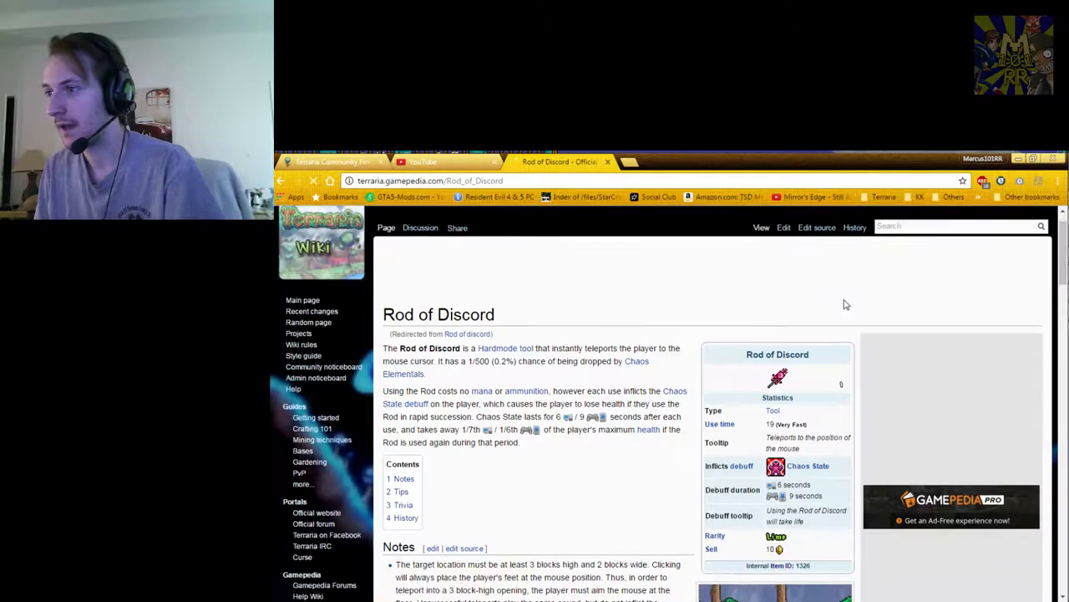
scroll(down, 3)
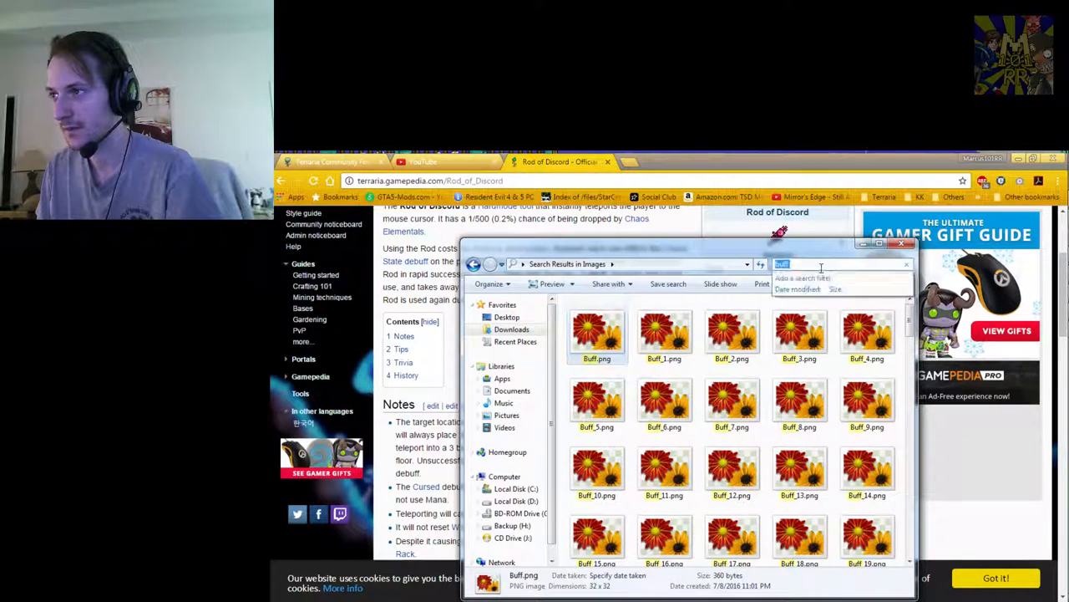
Find and open Item_1326.png among the extracted images in Explorer
text(b)
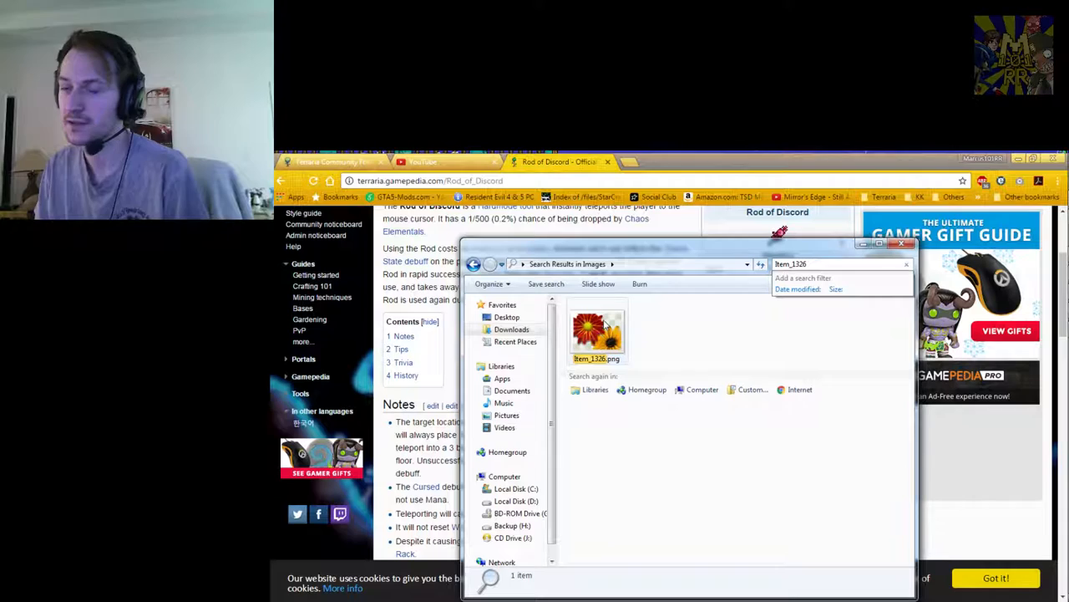
click(597, 333)
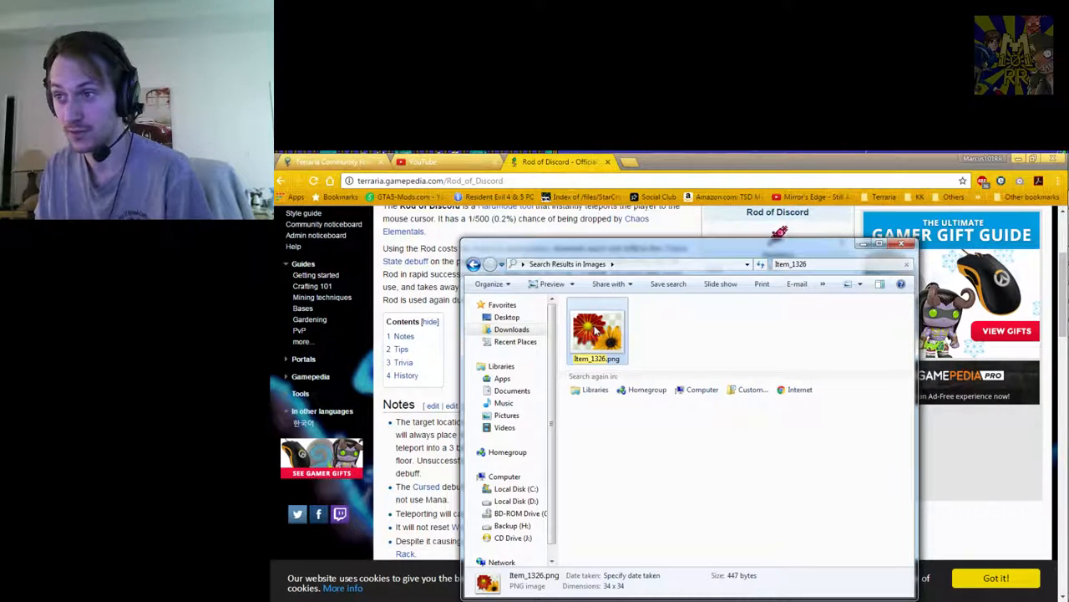
double_click(597, 330)
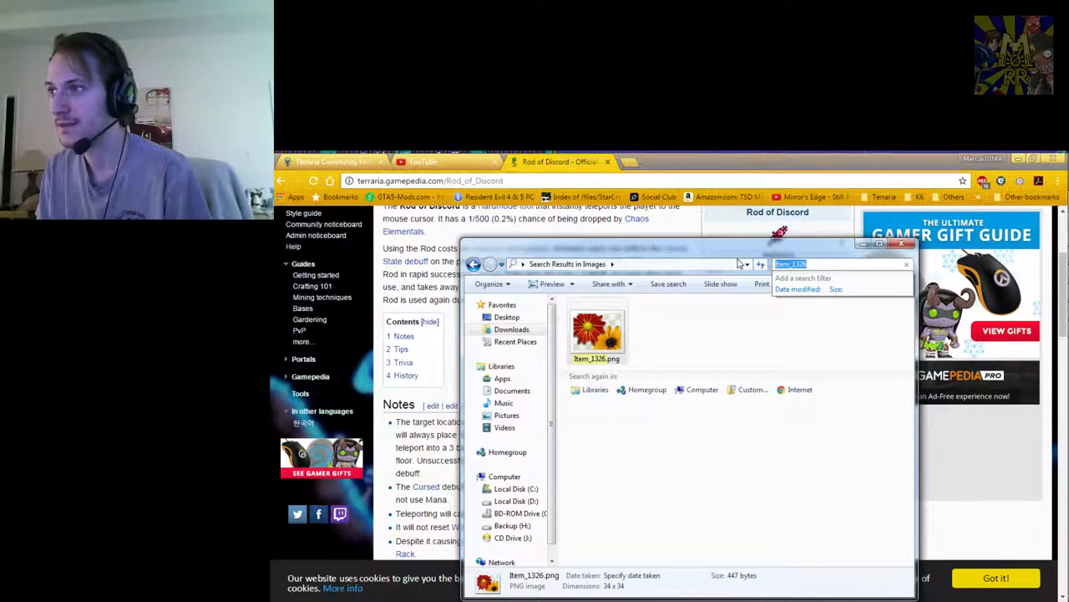
text(PI)
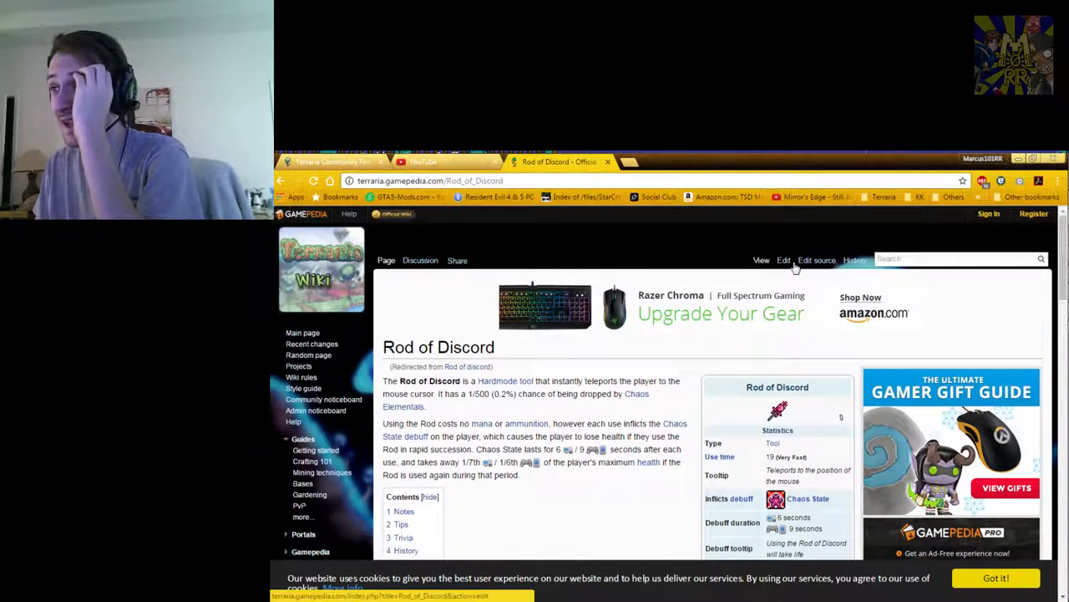
Open the Projectile IDs page and step through 'stardust' matches to Stardust Cell (613, 614)
text(Proj)
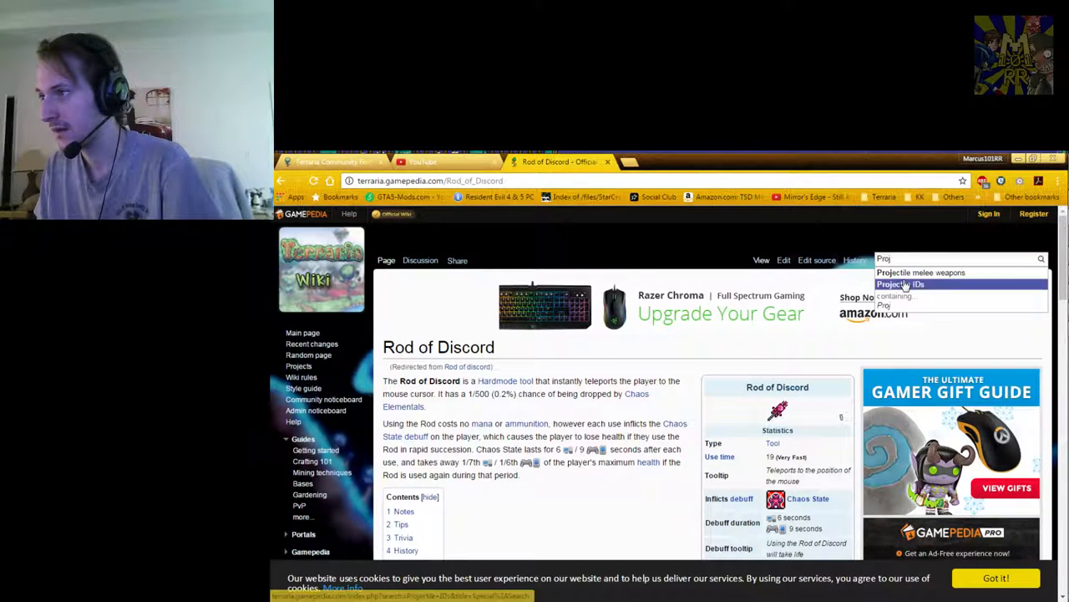
click(902, 284)
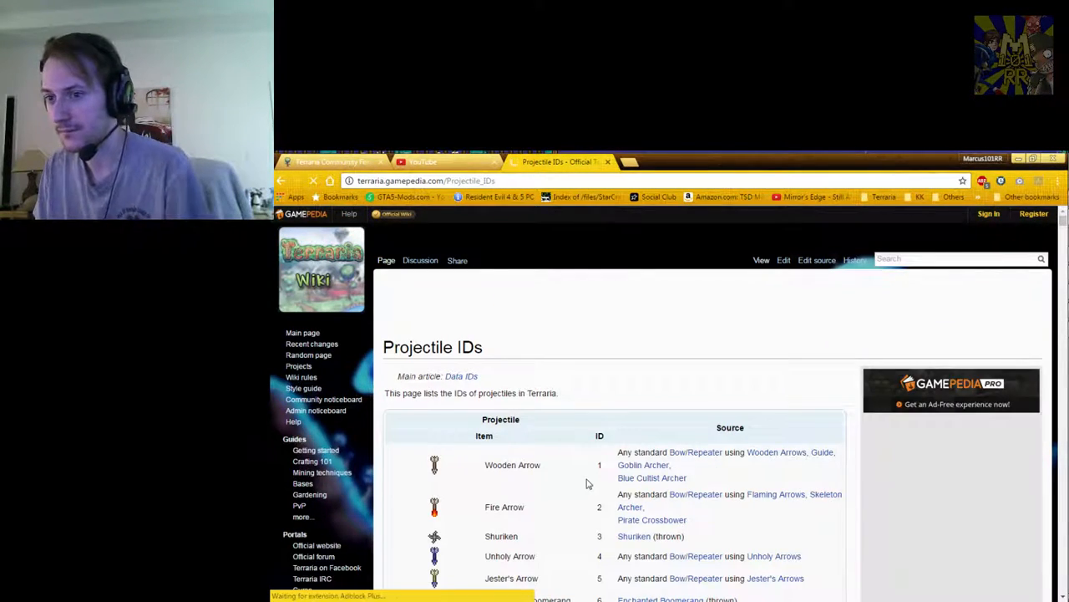
scroll(down, 3)
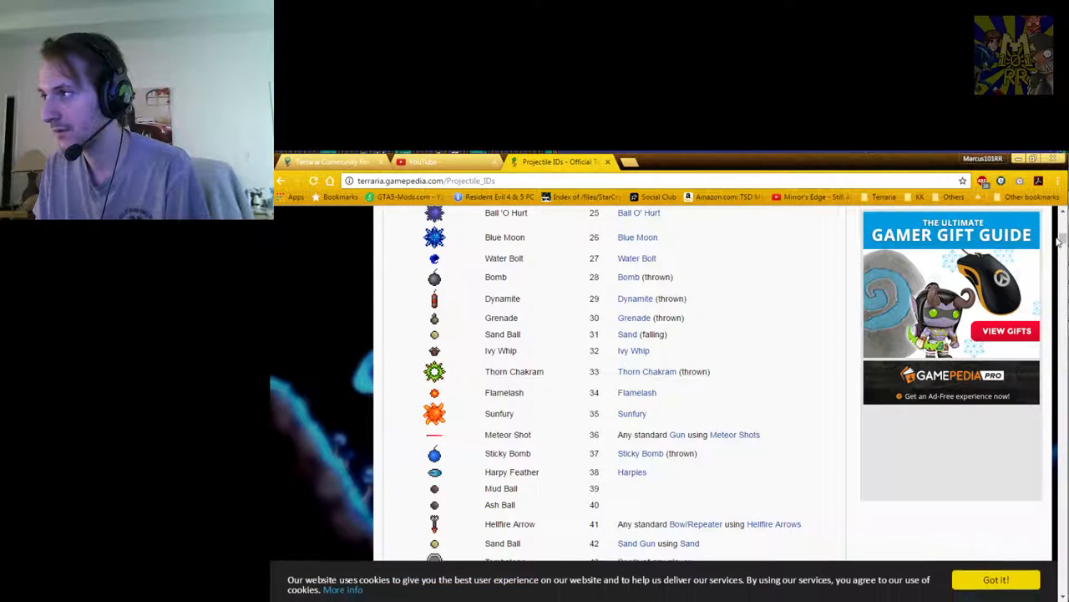
scroll(down, 3)
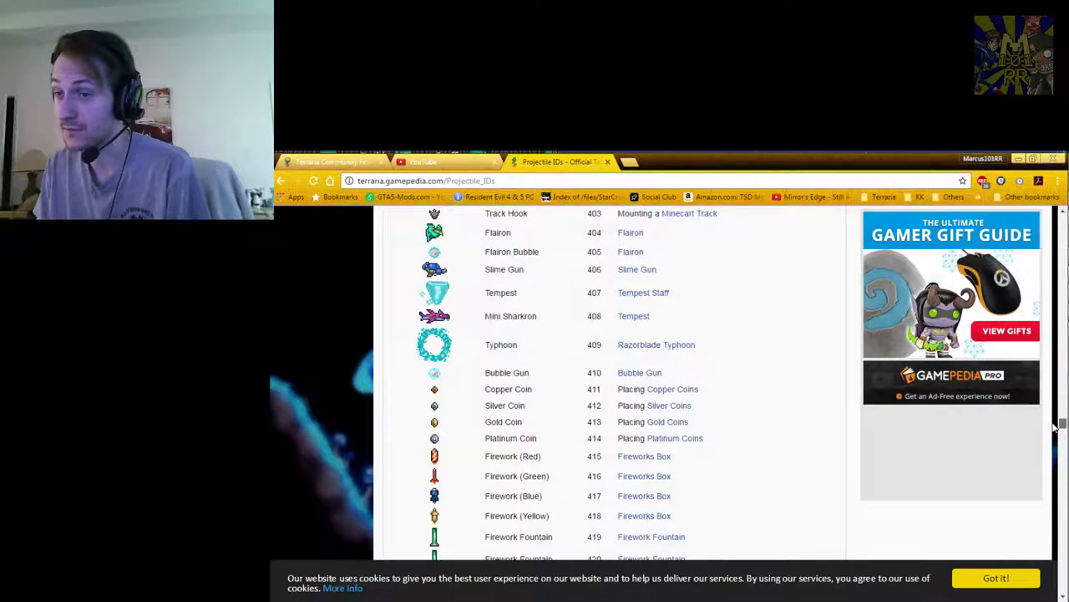
scroll(down, 3)
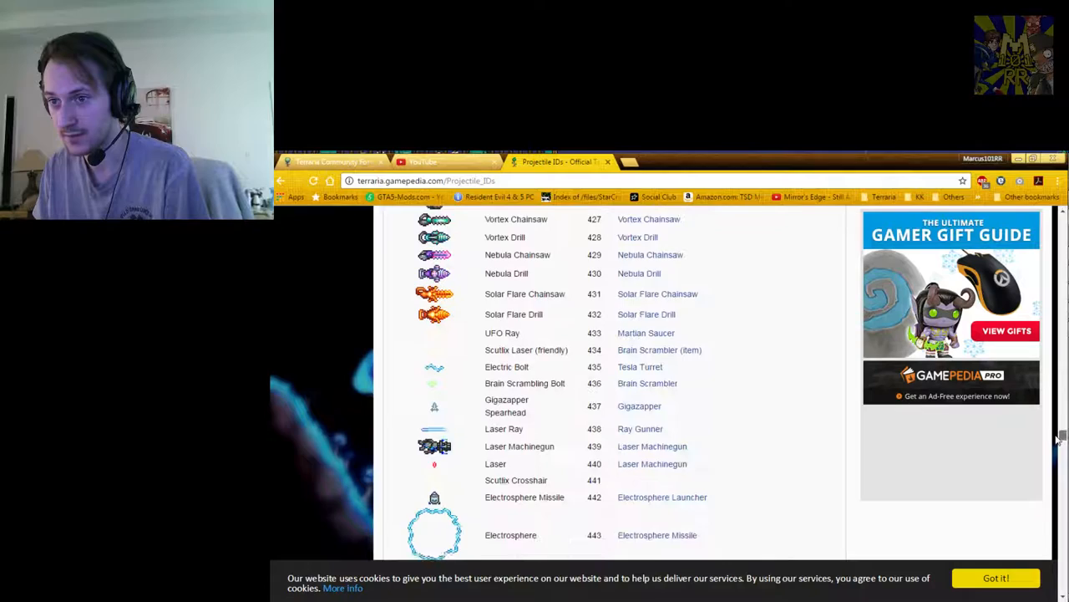
scroll(down, 3)
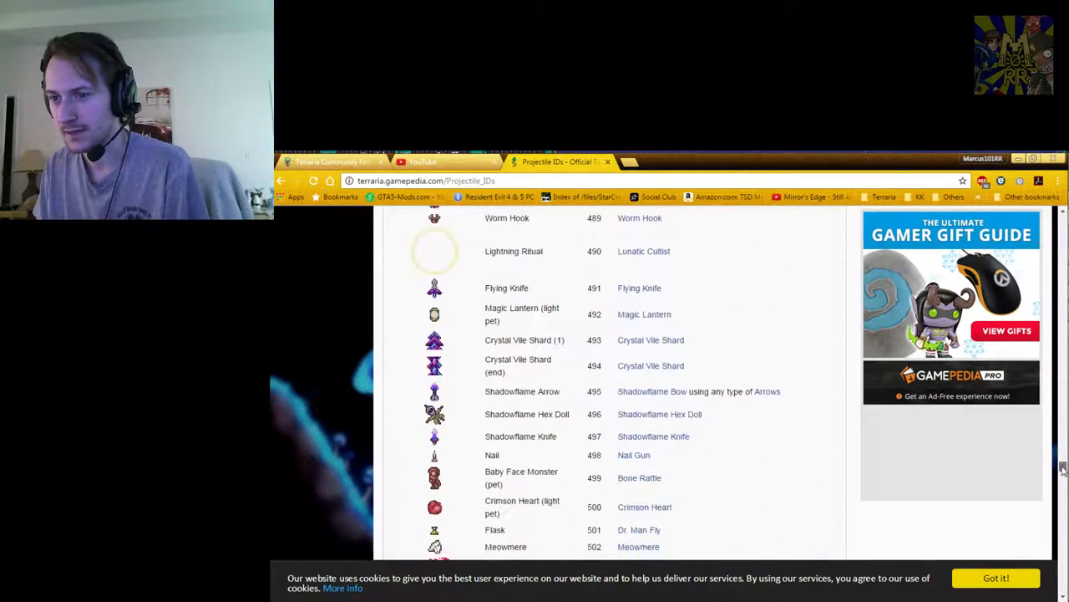
scroll(down, 3)
text(stardust)
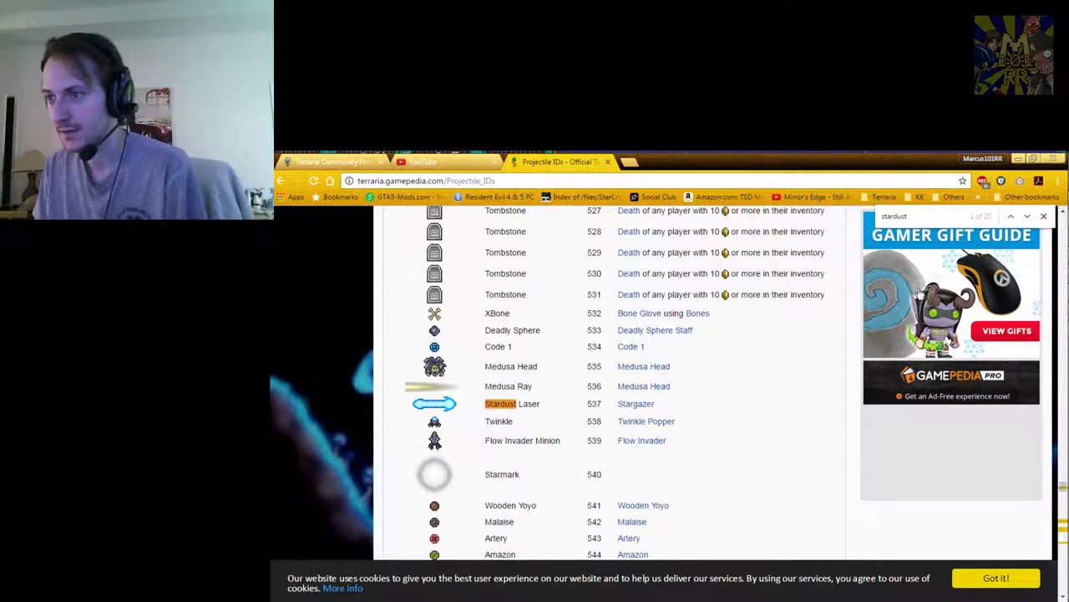
click(1027, 216)
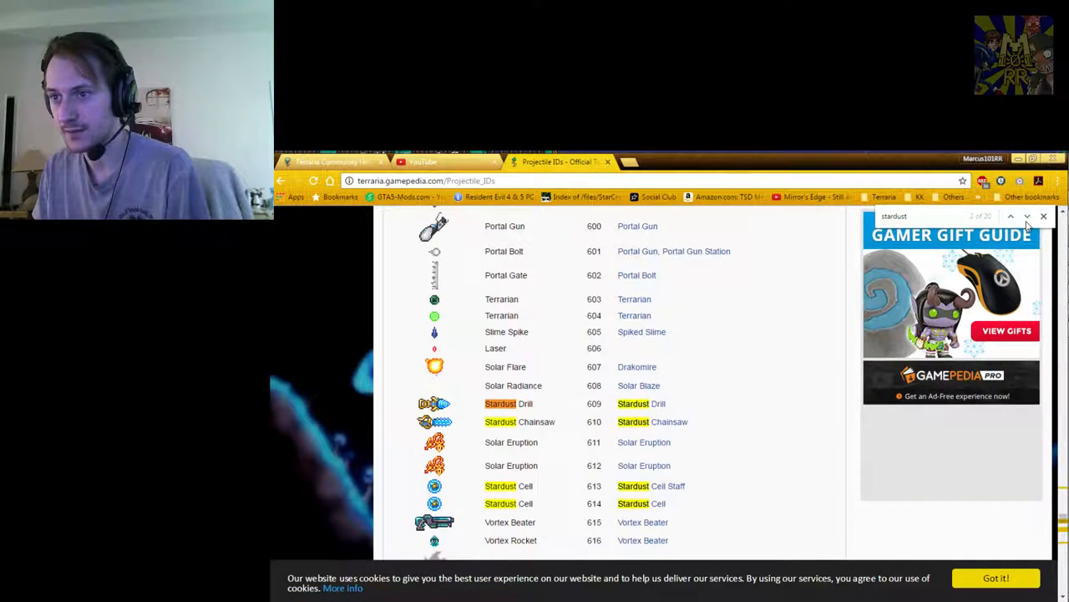
click(1027, 216)
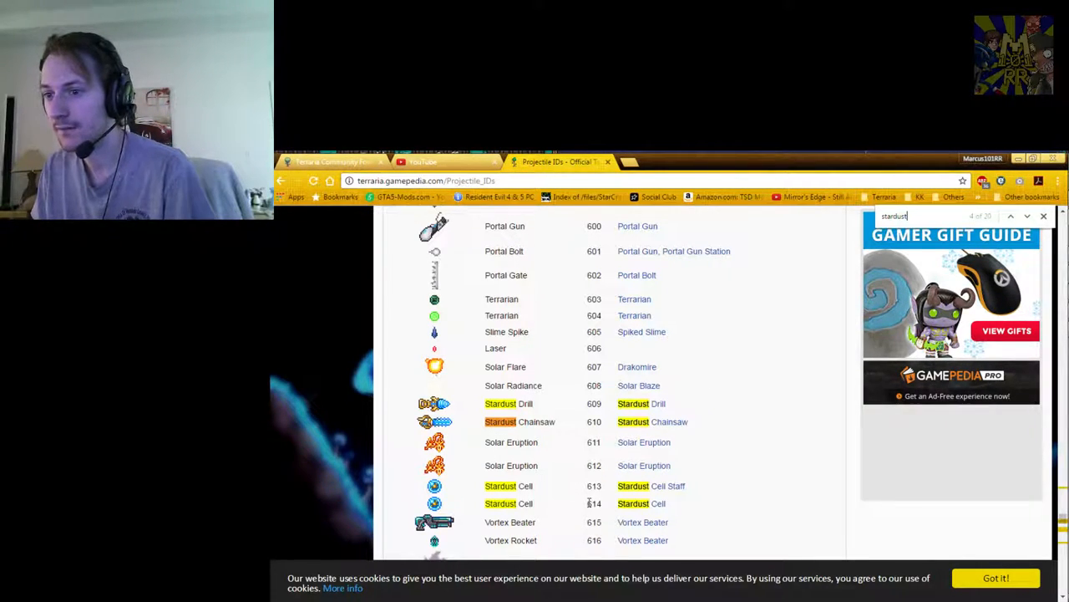
mouse_move(705, 392)
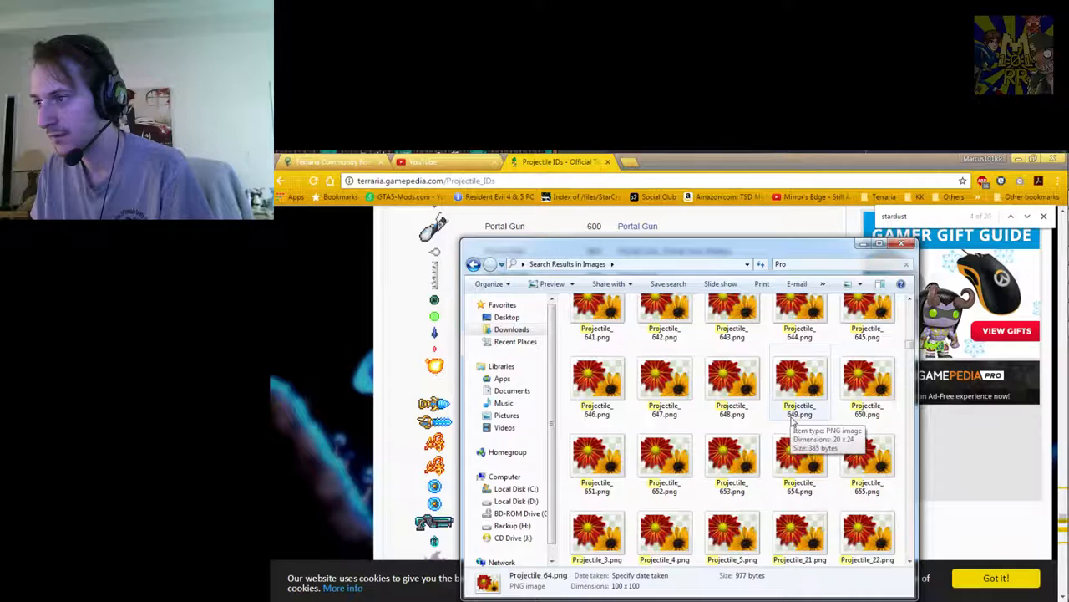
Locate and open Projectile_614.png, the Stardust Cell image, in Explorer
scroll(up, 3)
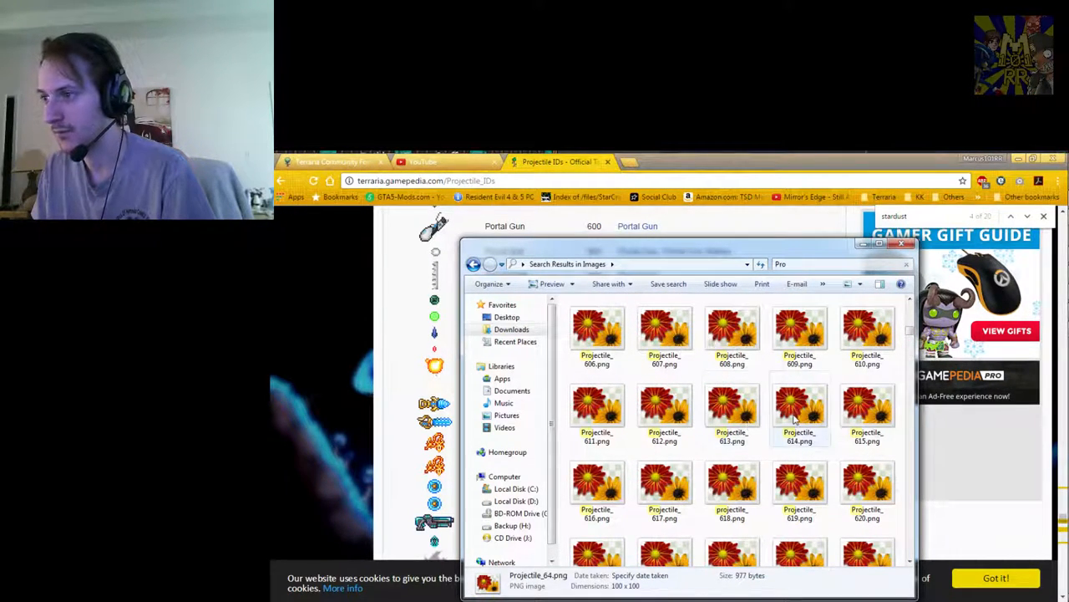
double_click(799, 405)
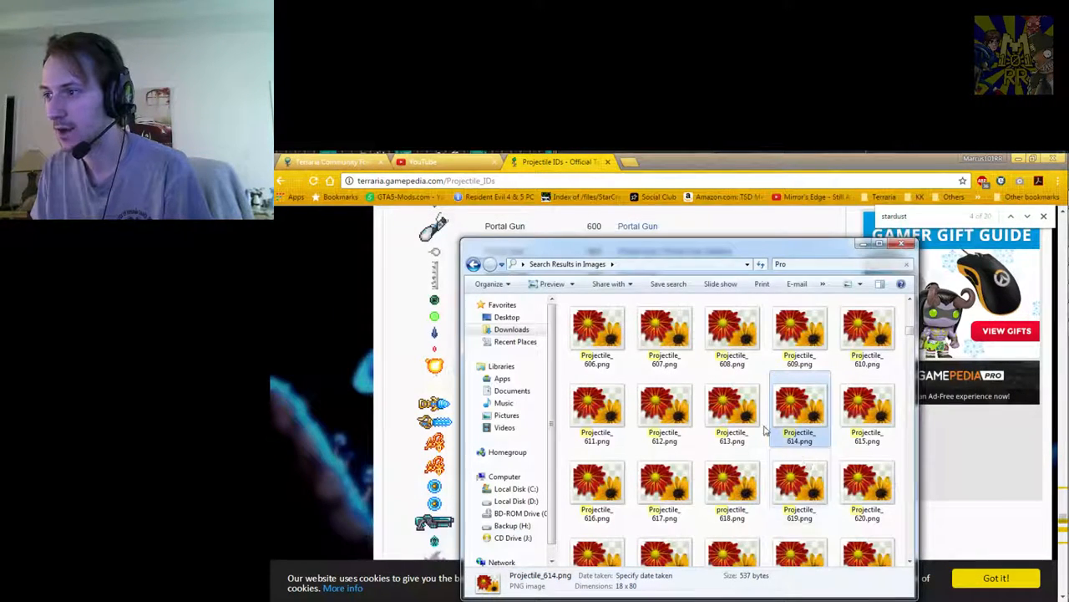
double_click(732, 409)
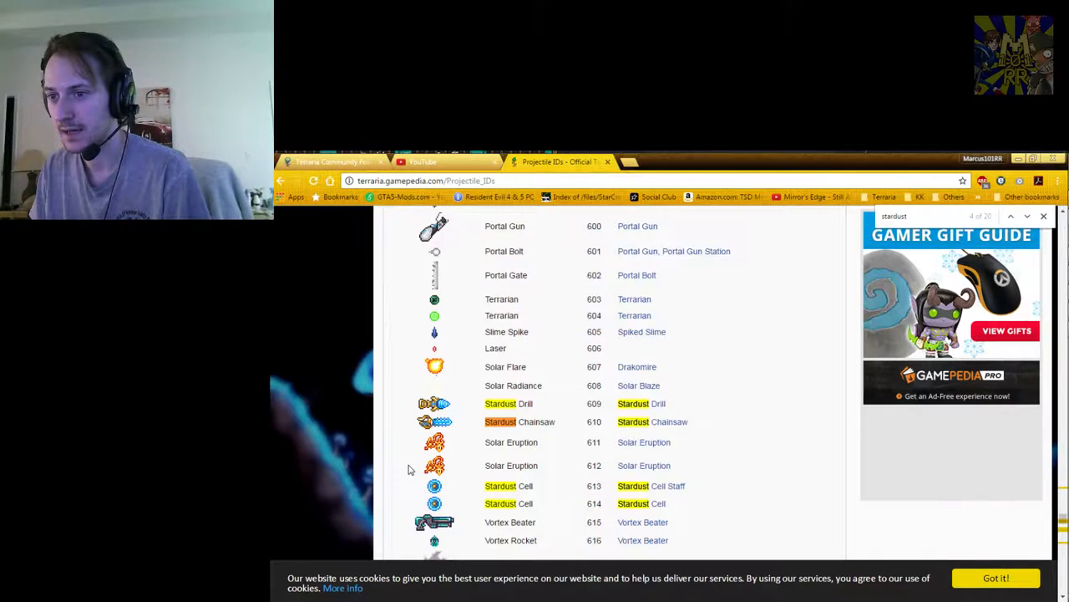
Scroll the table to Stardust Guardian (623) and Stardust Dragon (625–628) entries
scroll(down, 3)
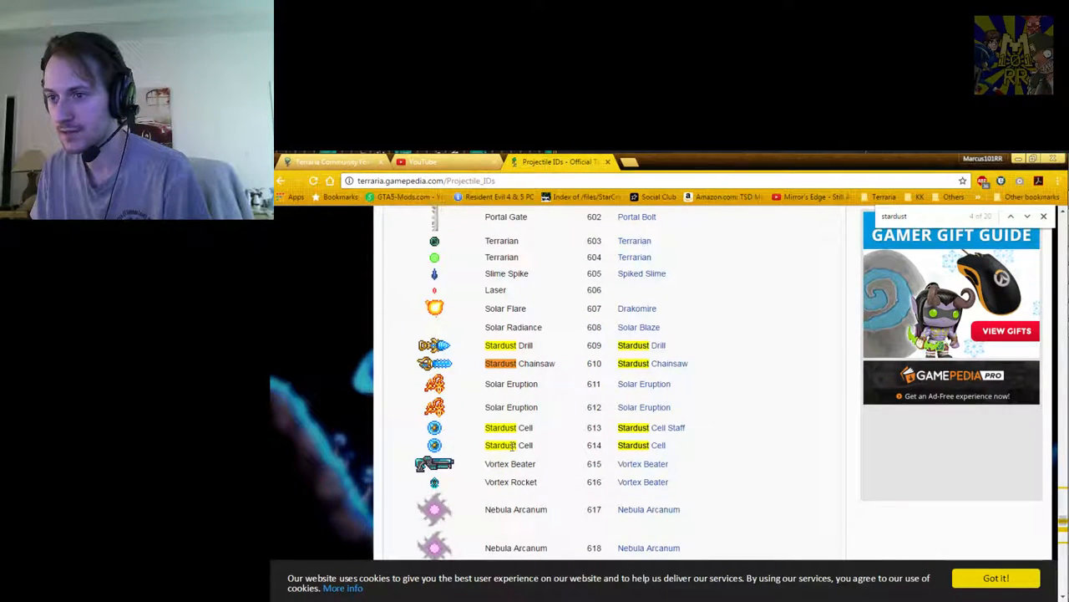
scroll(down, 3)
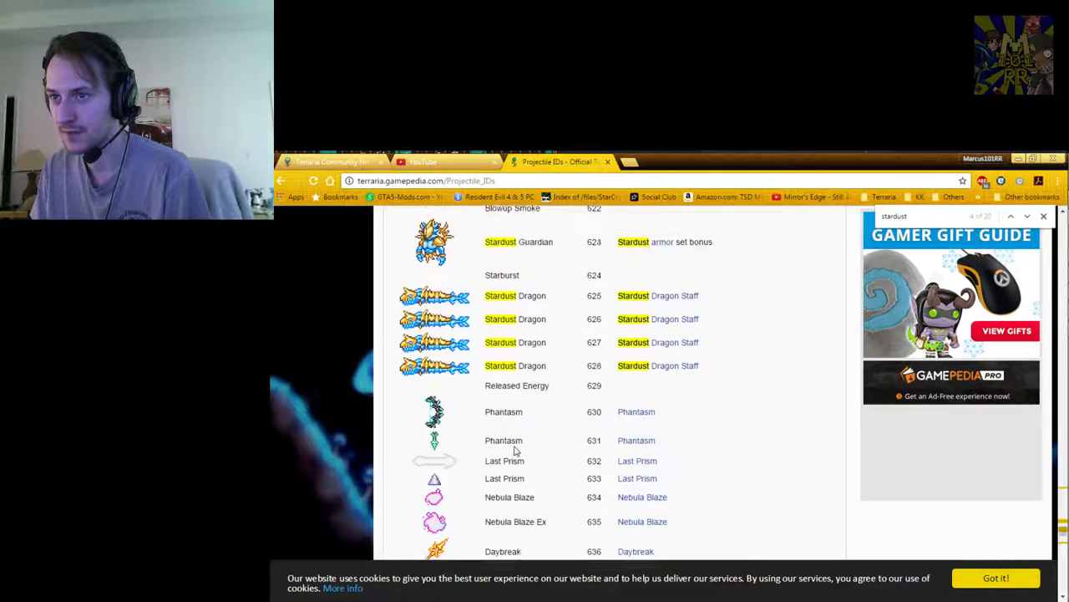
scroll(up, 3)
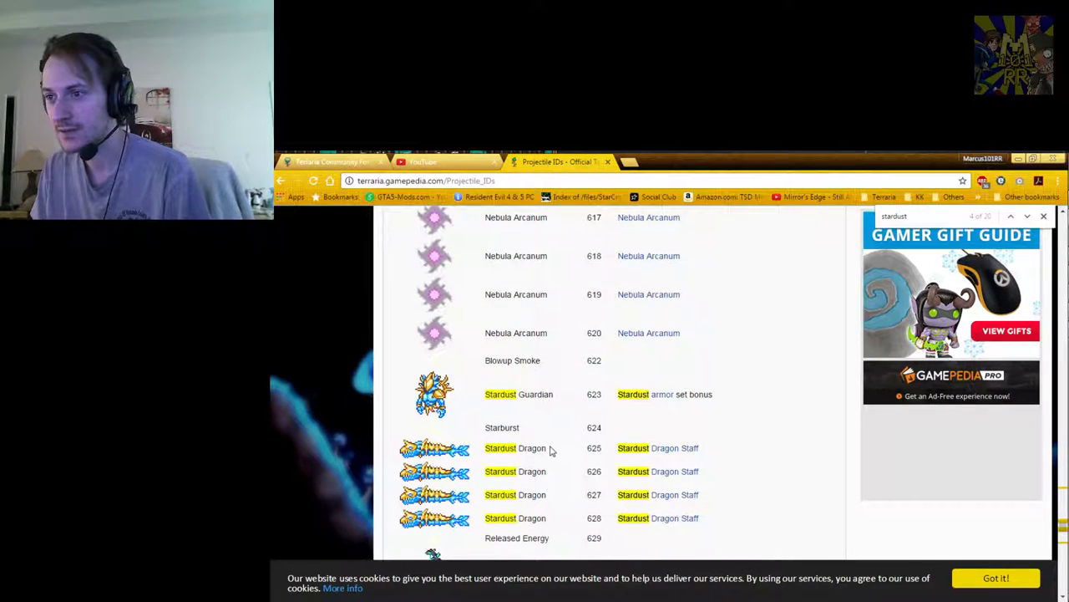
mouse_move(535, 479)
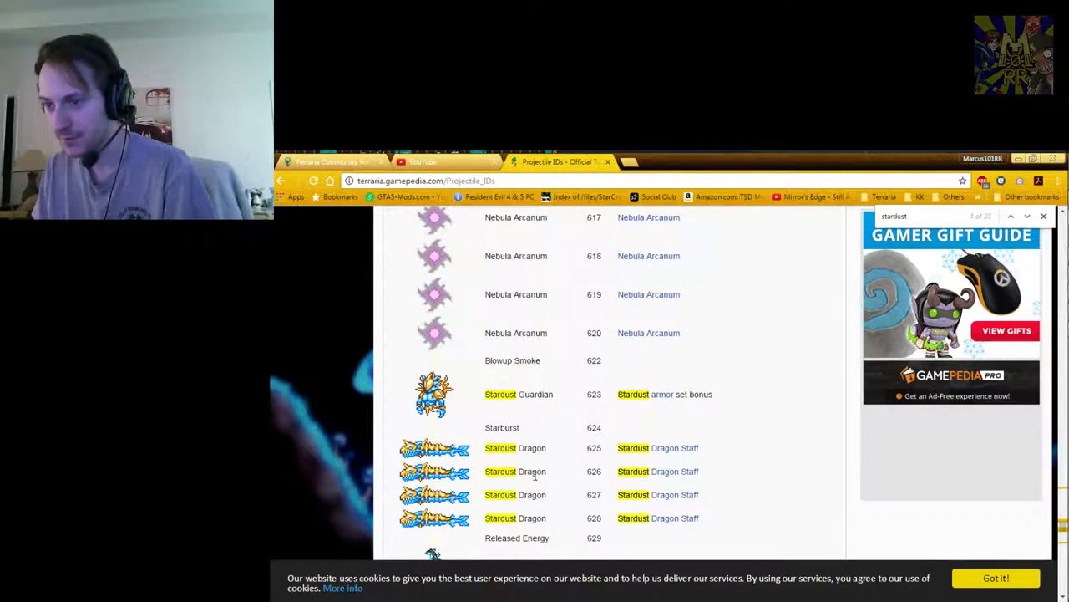
mouse_move(547, 460)
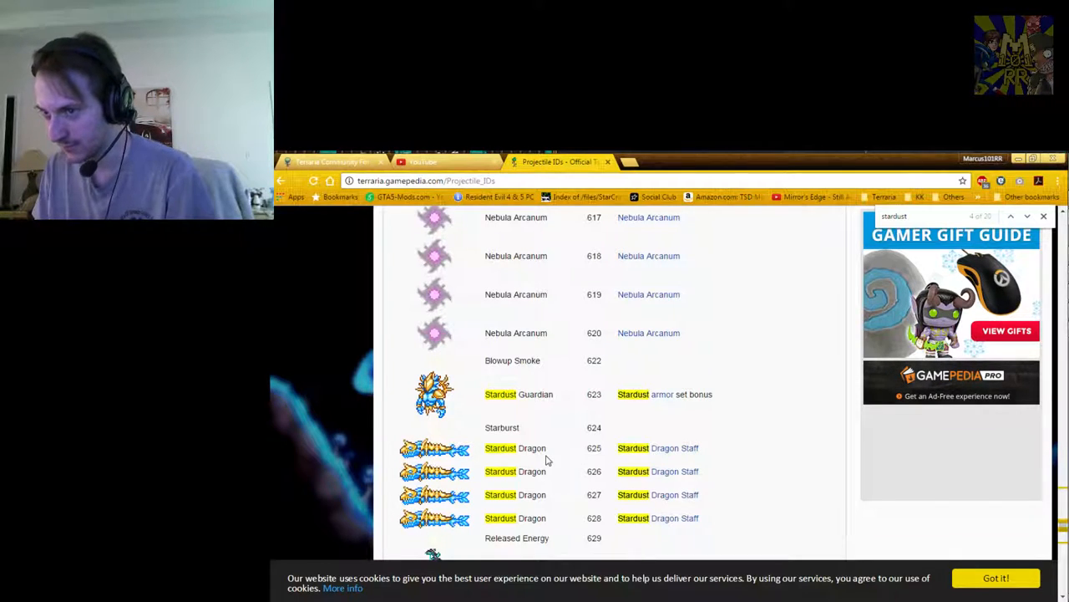
mouse_move(745, 411)
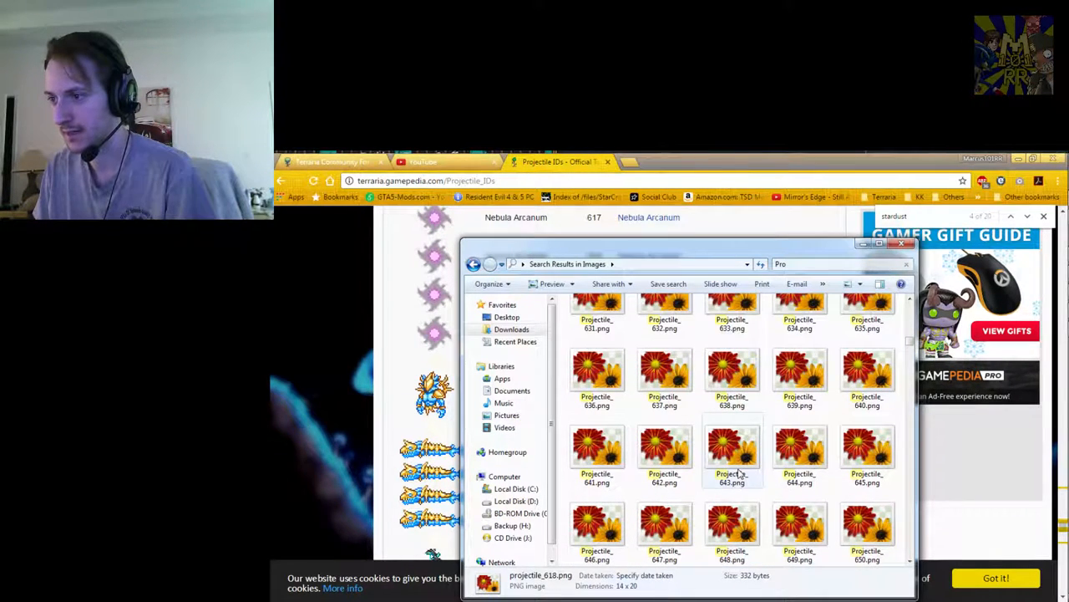
View Projectile_627.png, Projectile_626.png and another projectile image, then scroll the ID table
scroll(up, 3)
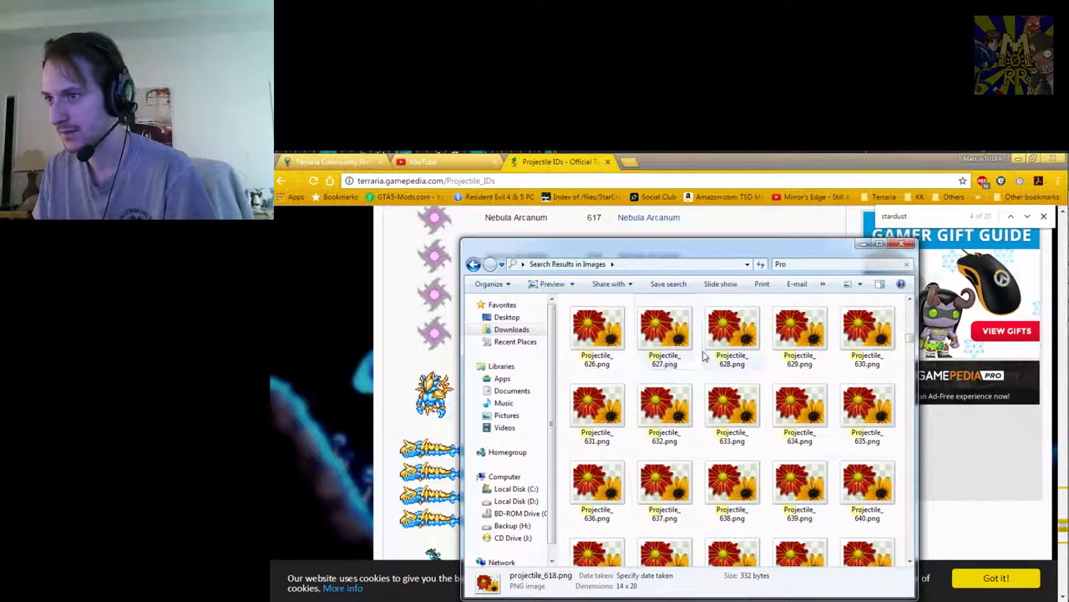
double_click(733, 330)
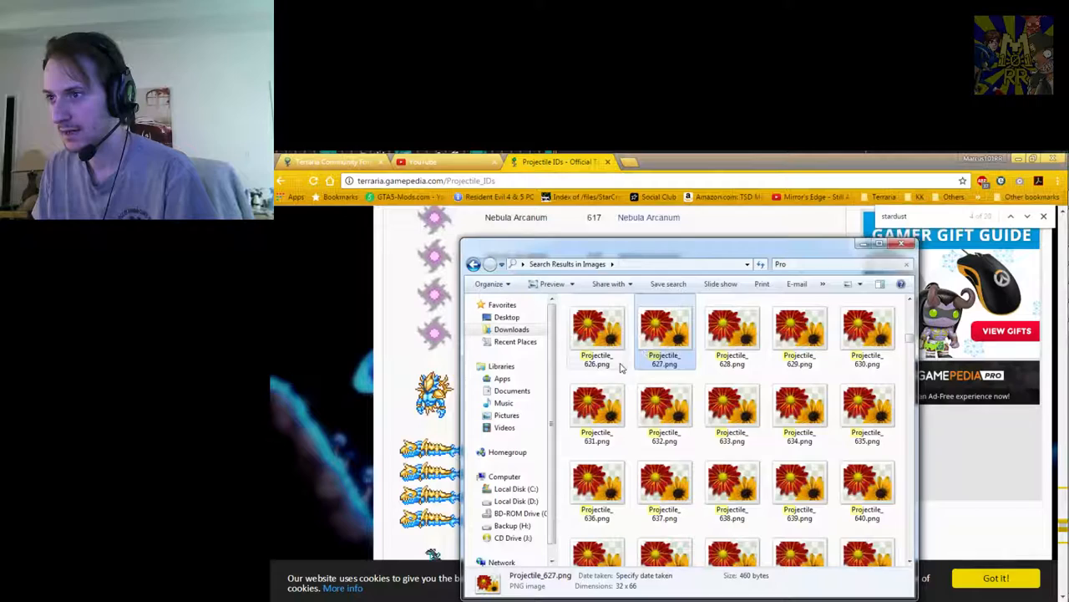
double_click(597, 335)
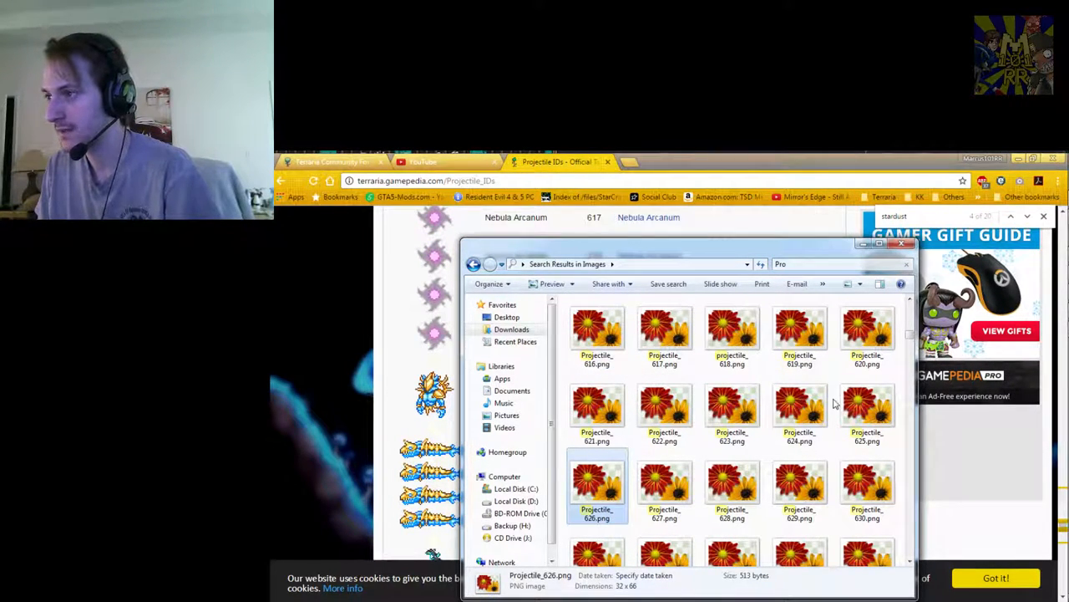
double_click(867, 409)
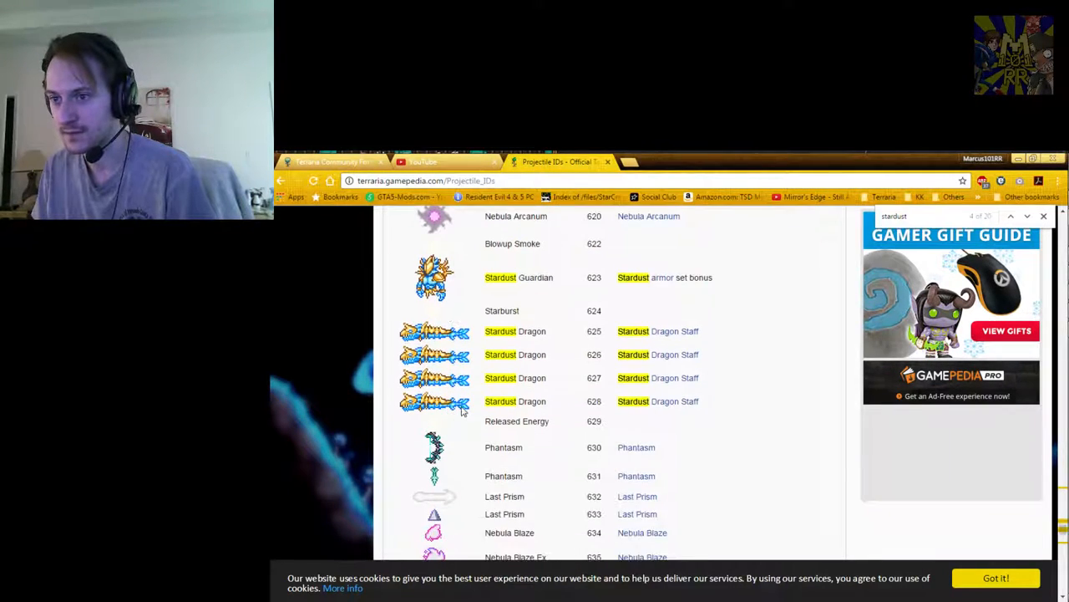
scroll(down, 3)
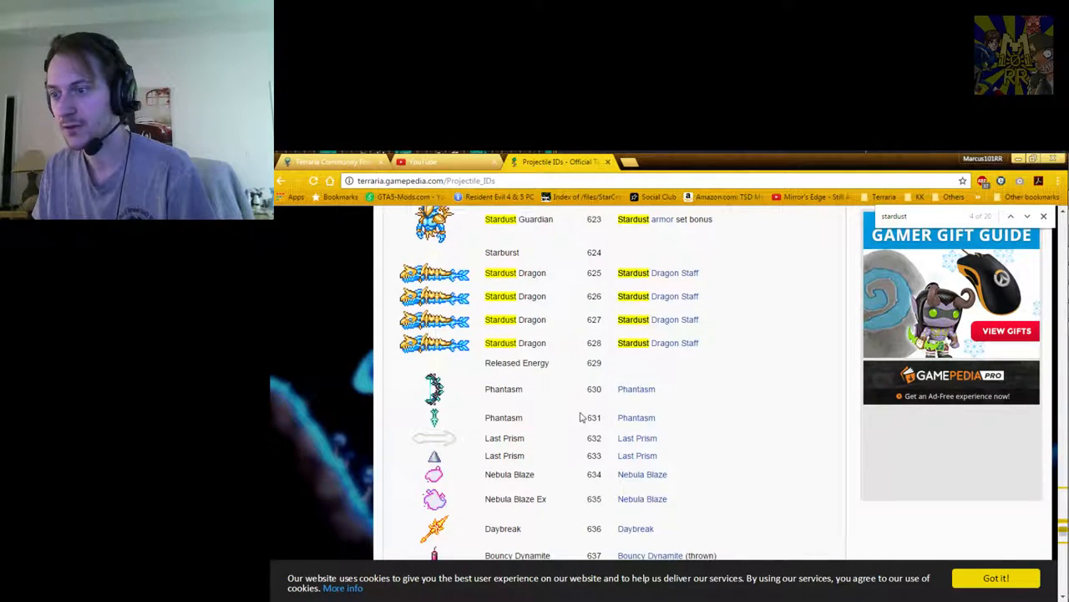
scroll(up, 3)
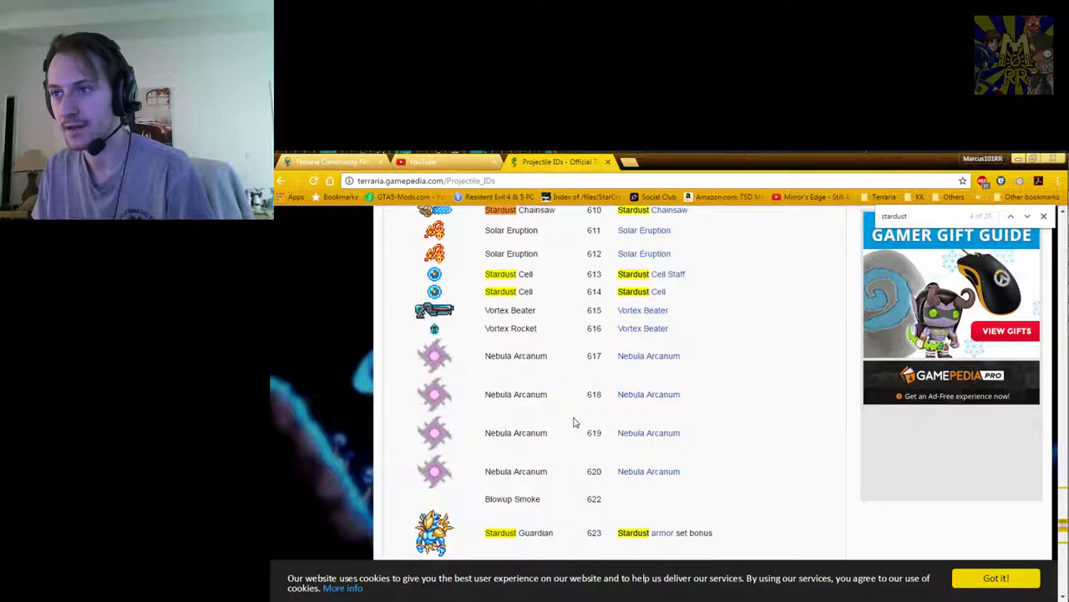
scroll(up, 3)
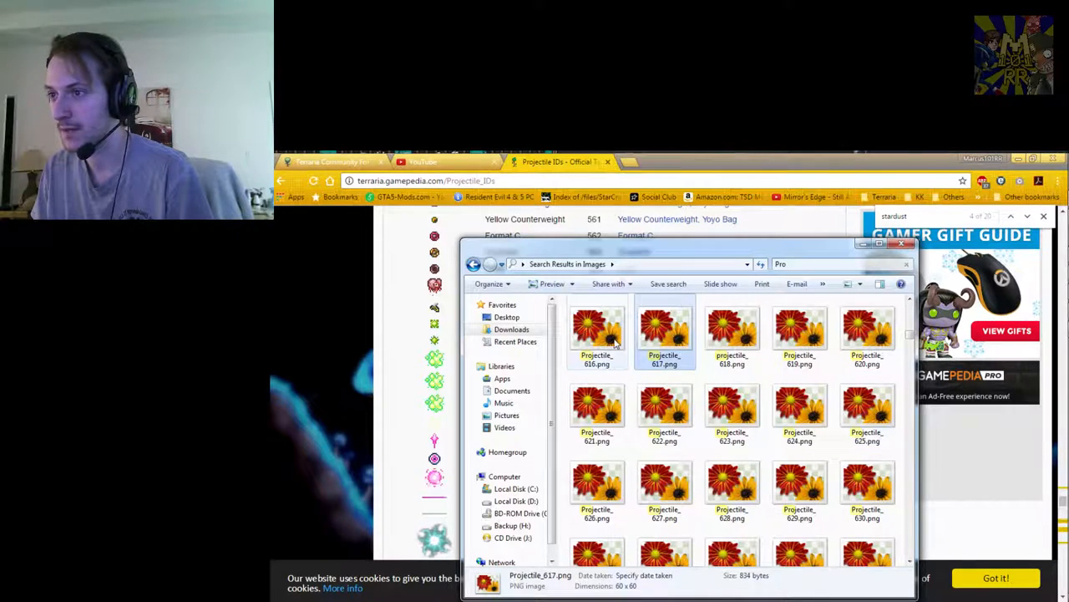
Search the Images folder for item_1522 and open Item_1522.png
click(732, 334)
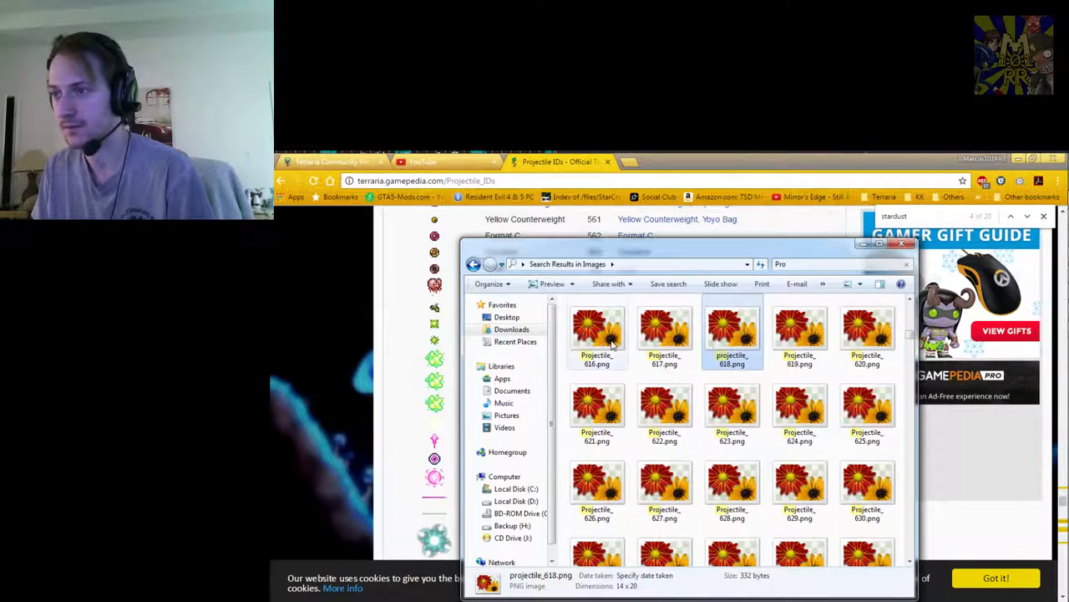
click(598, 330)
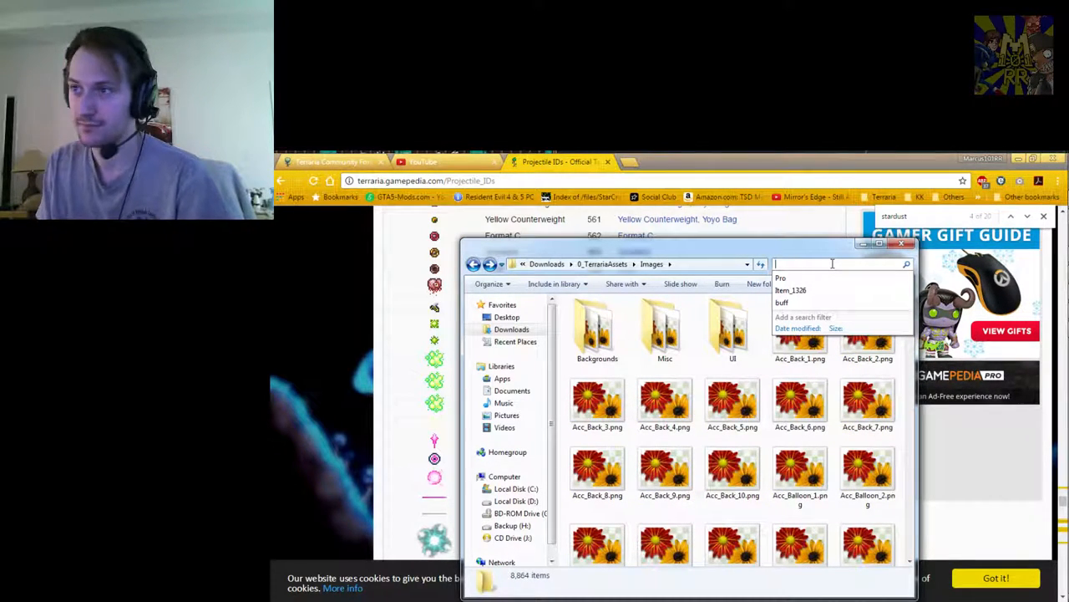
text(Item_2)
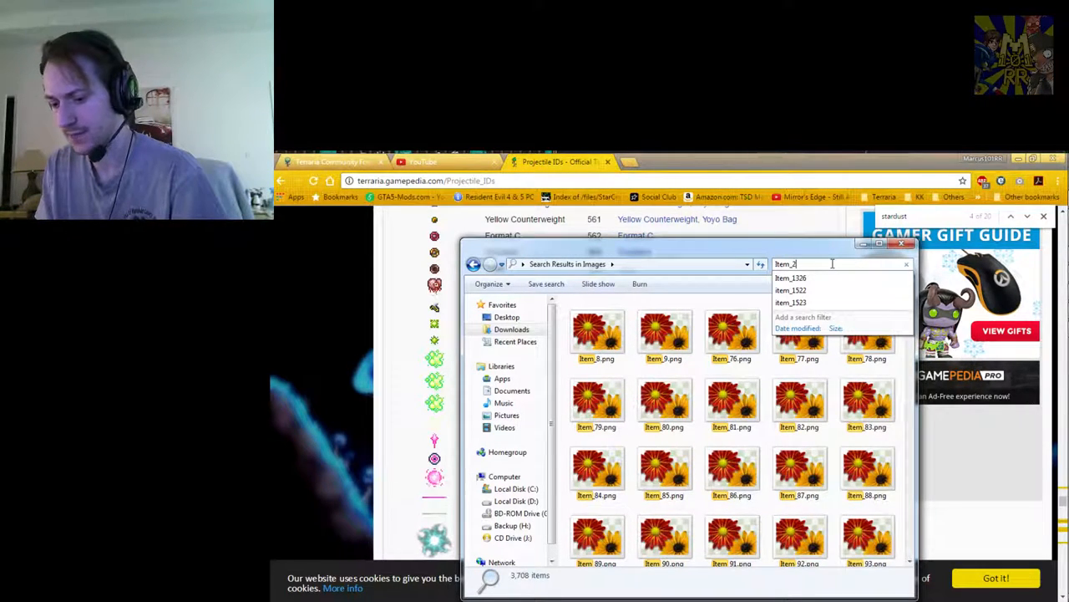
key(backspace)
text(15)
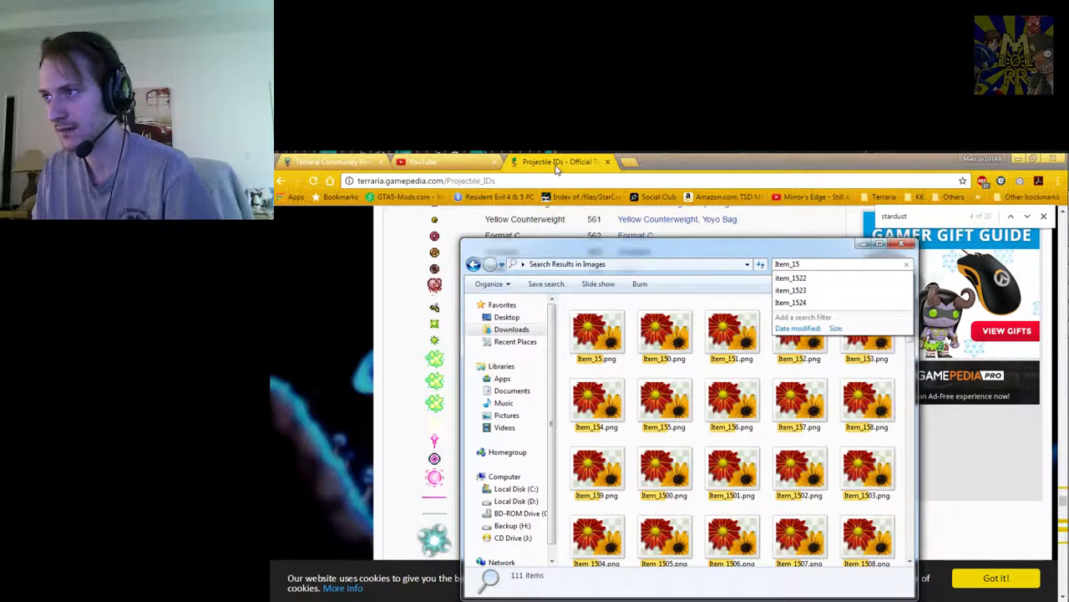
click(791, 277)
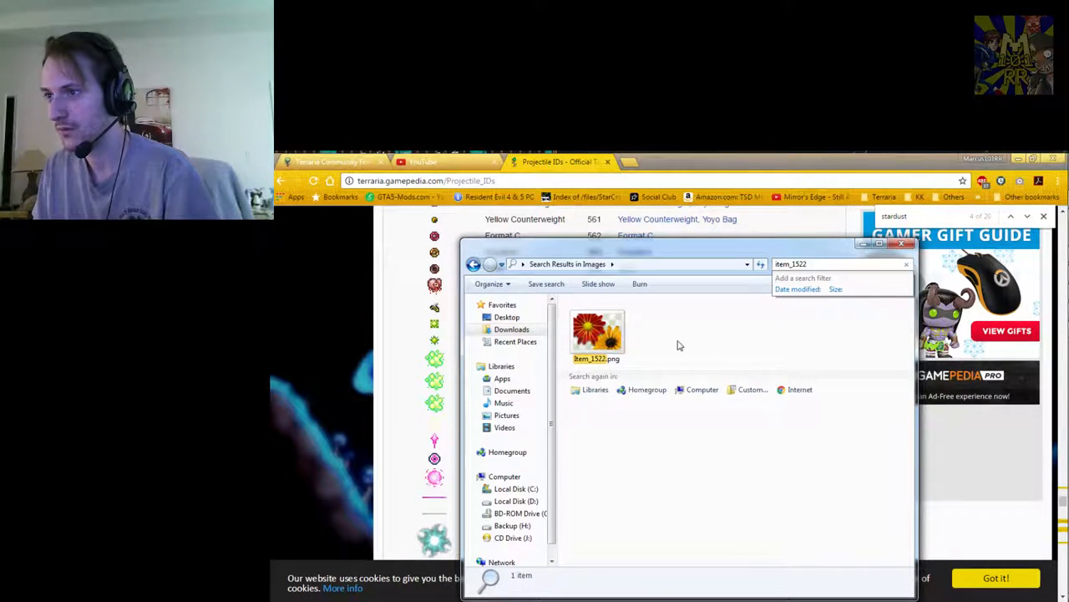
double_click(596, 332)
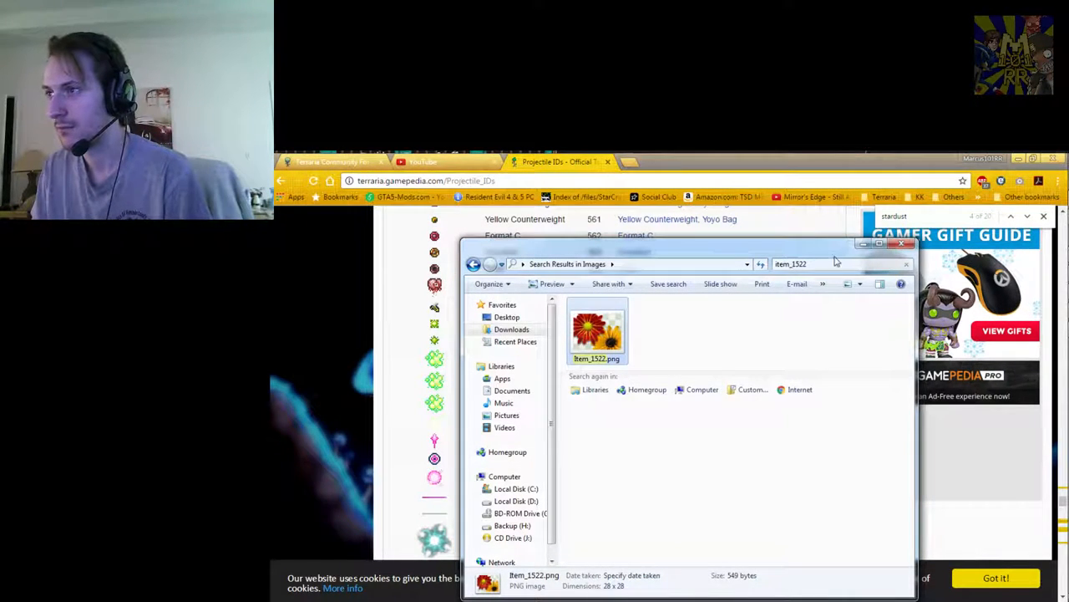
Search Explorer for Gem images and open Gem_0.png
text(G)
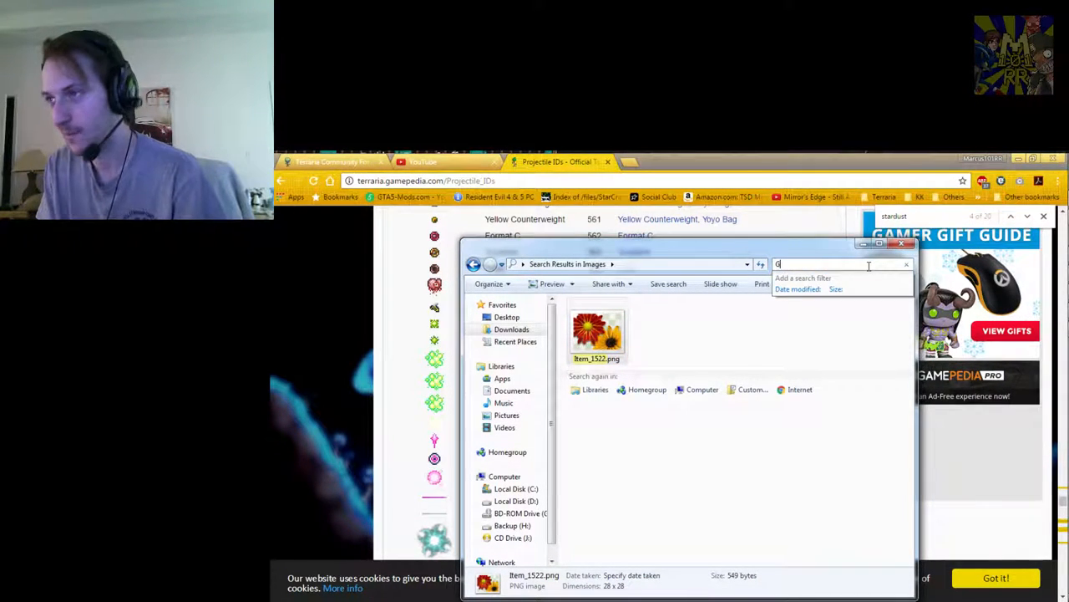
text(em)
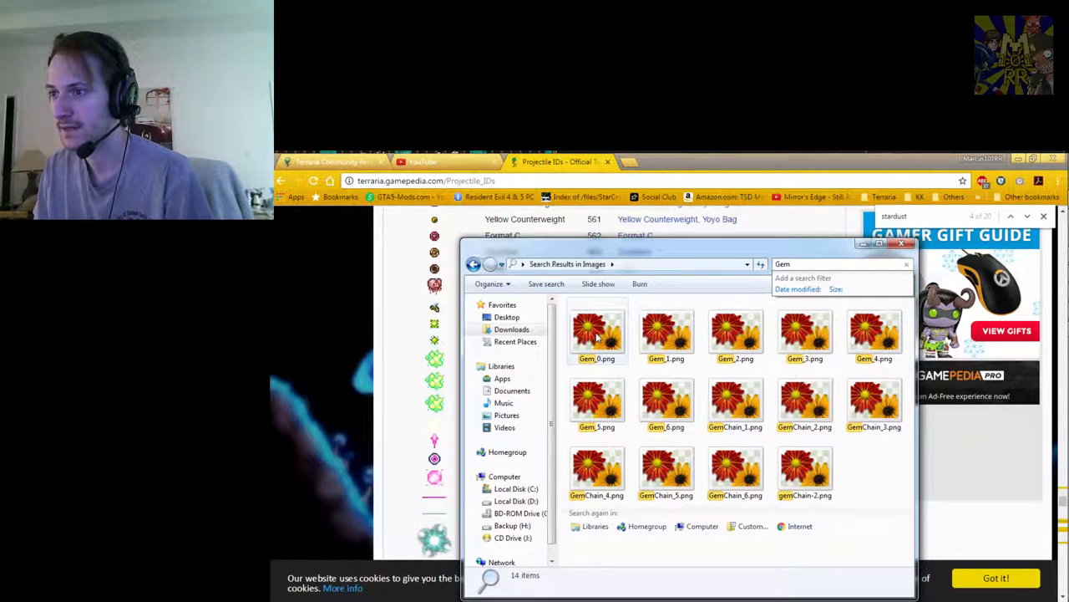
double_click(597, 332)
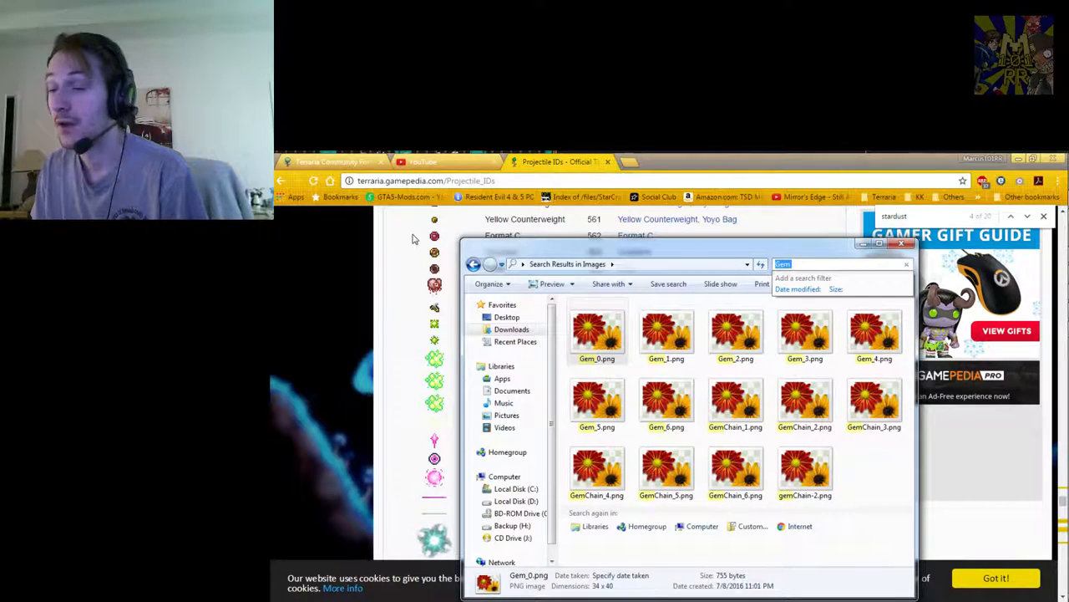
mouse_move(910, 305)
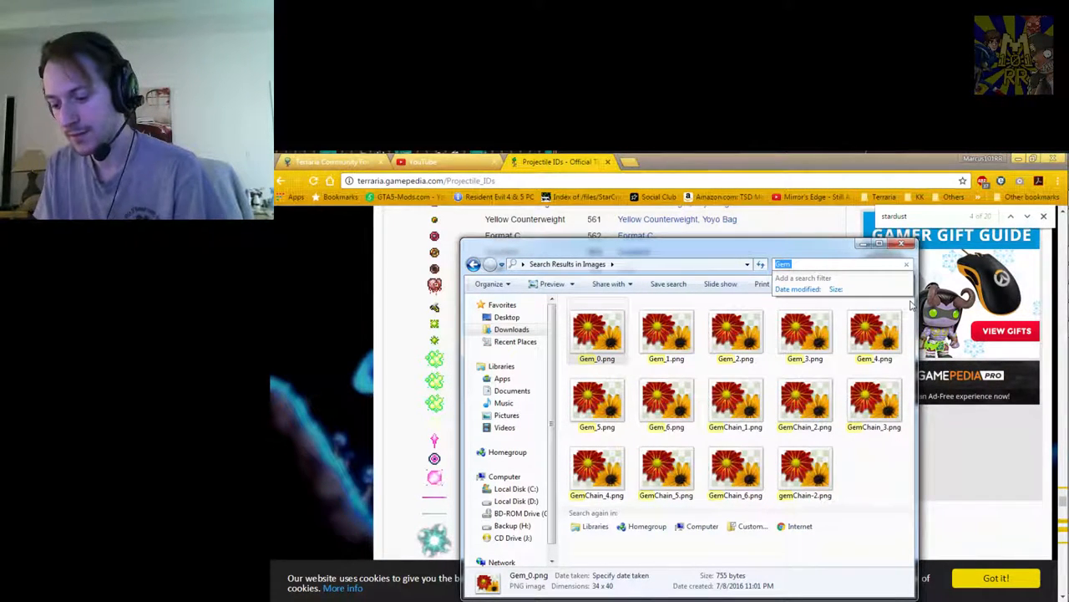
Search for Item_58, open Item_58.png, check Item_589, and return to the wiki
text(Item_58)
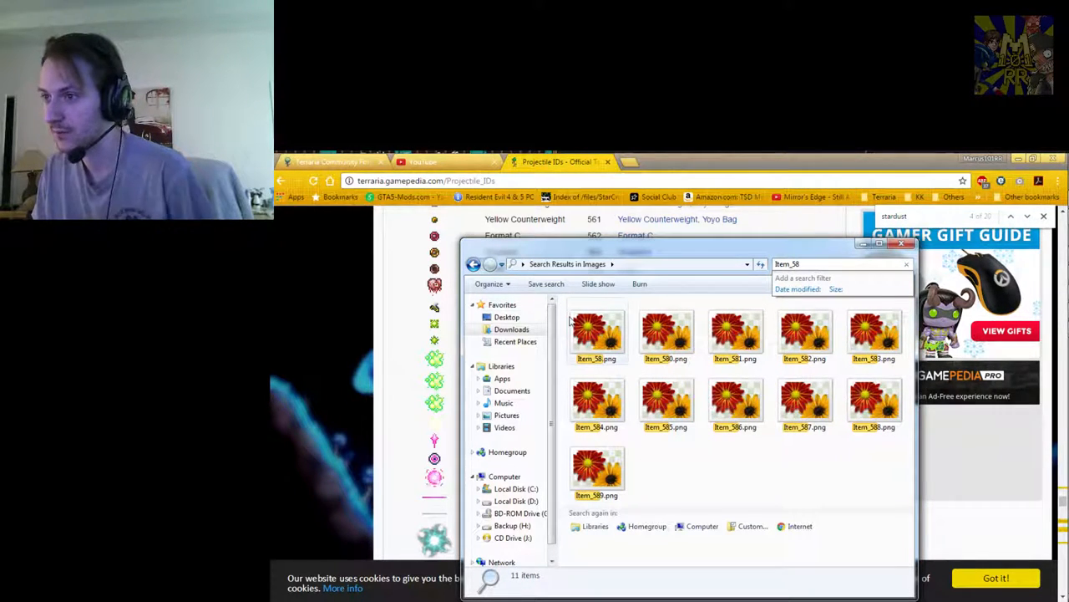
double_click(597, 334)
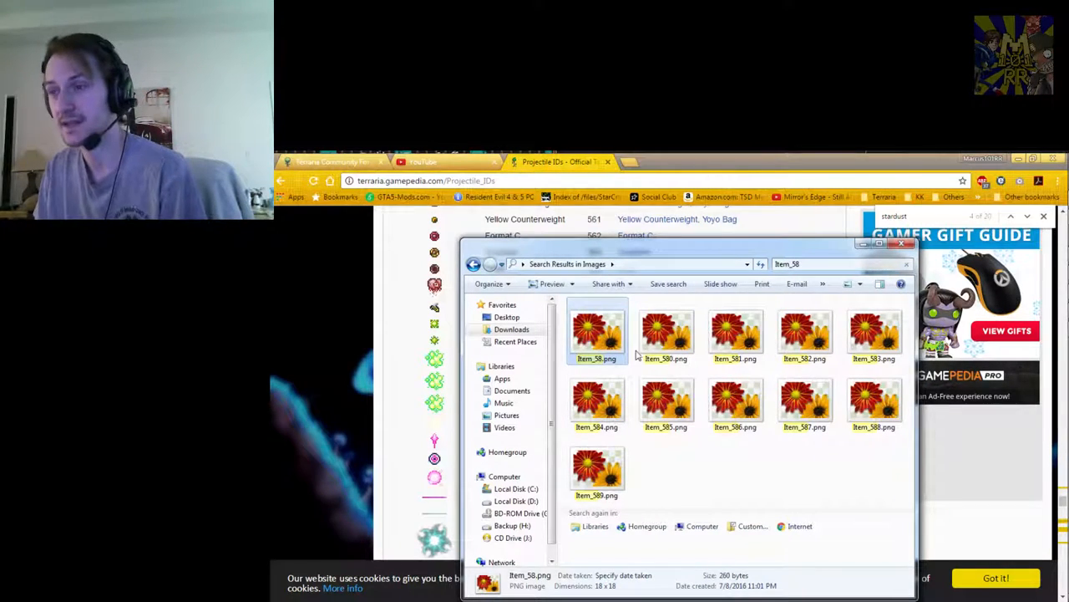
click(596, 468)
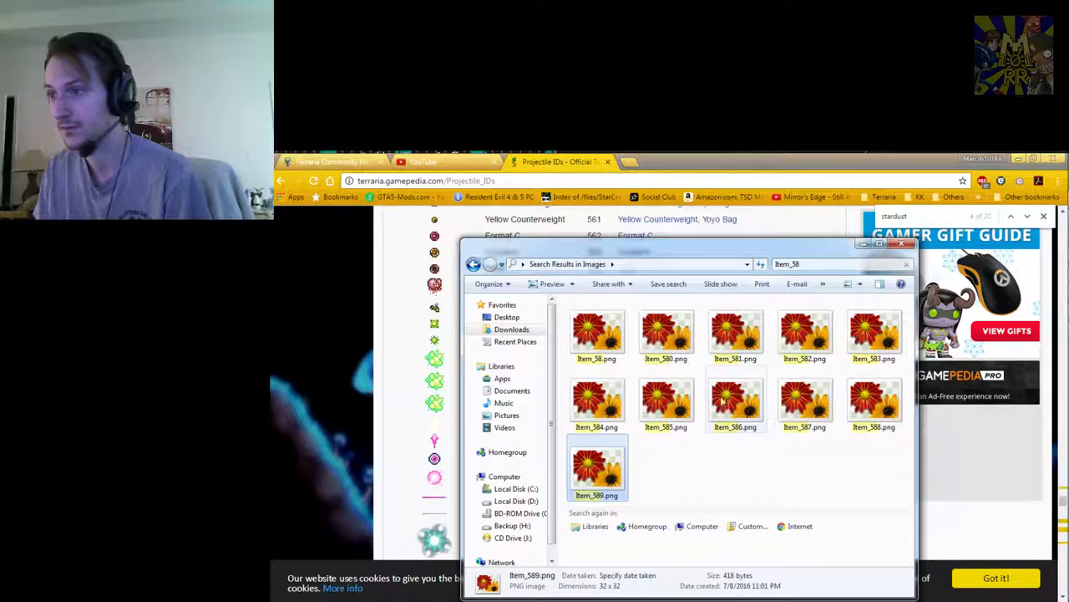
click(597, 330)
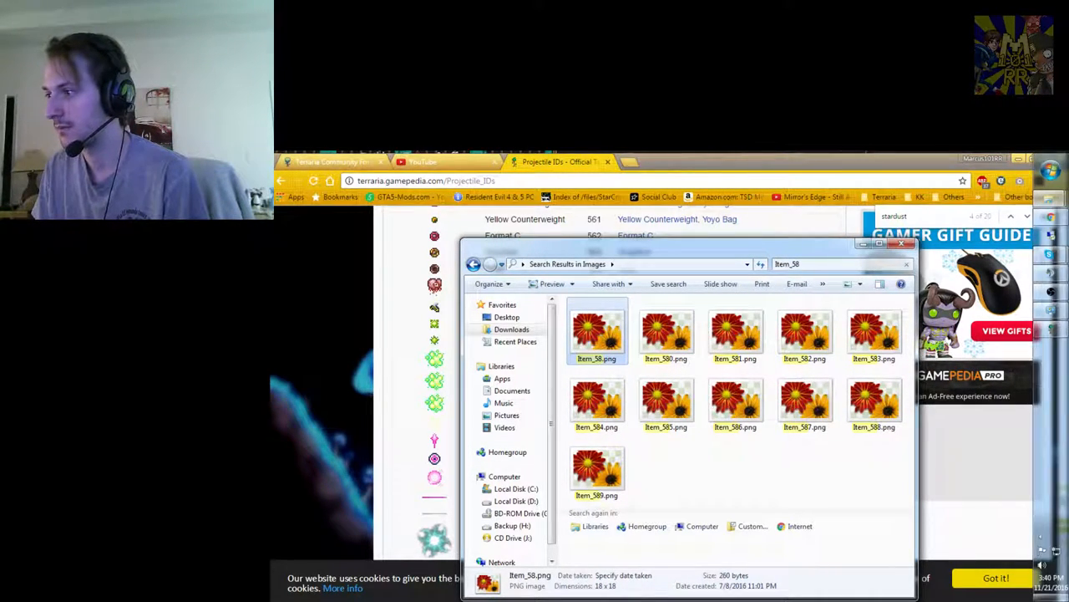
click(906, 243)
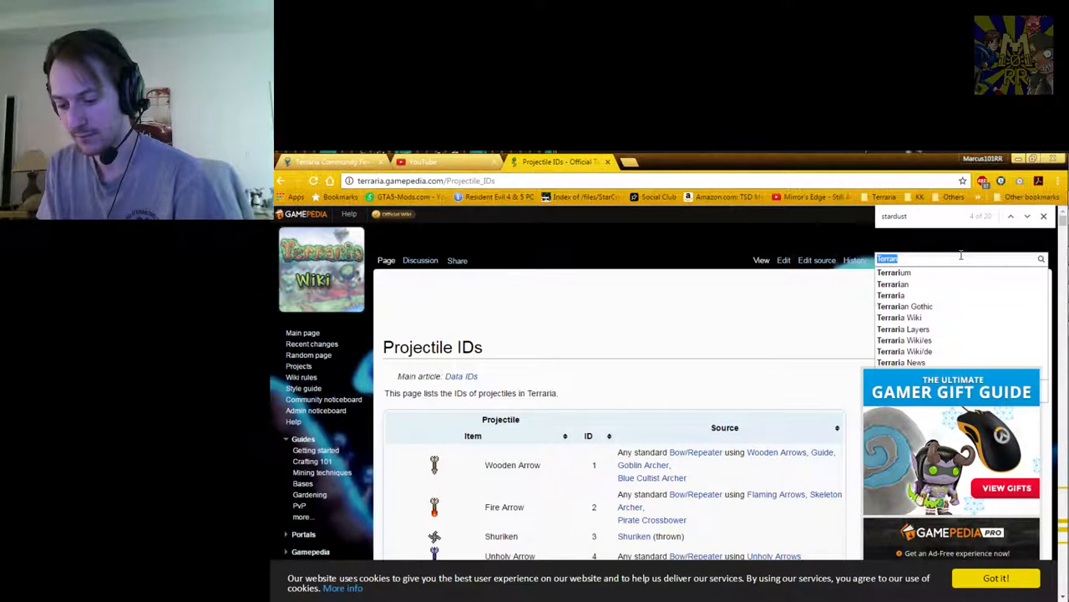
Open the wiki's Heart article and scroll through its item IDs 58, 1734 and 1867
text(Heart)
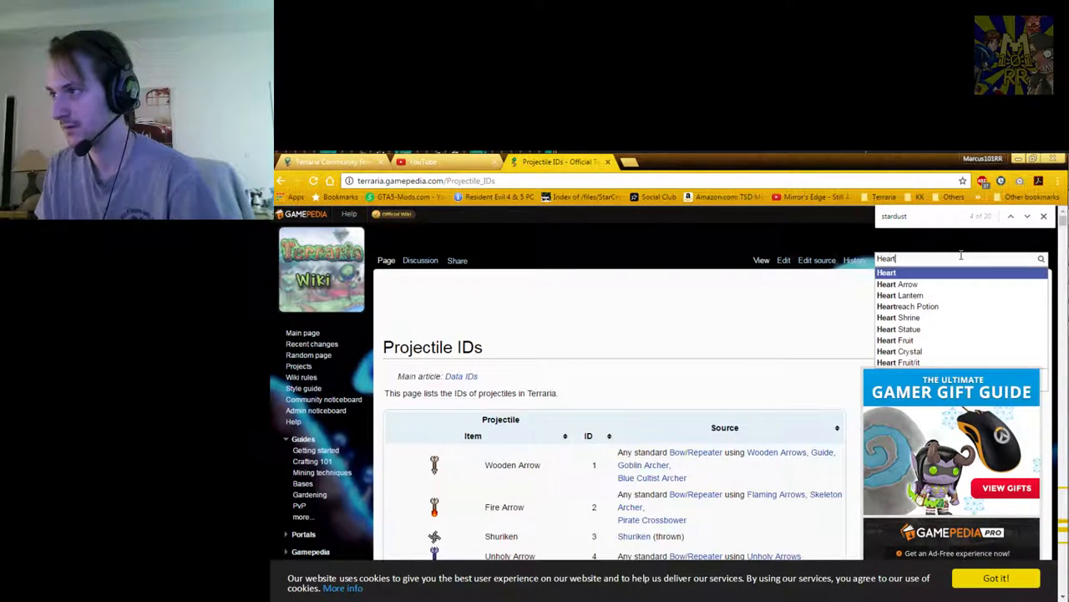
click(888, 273)
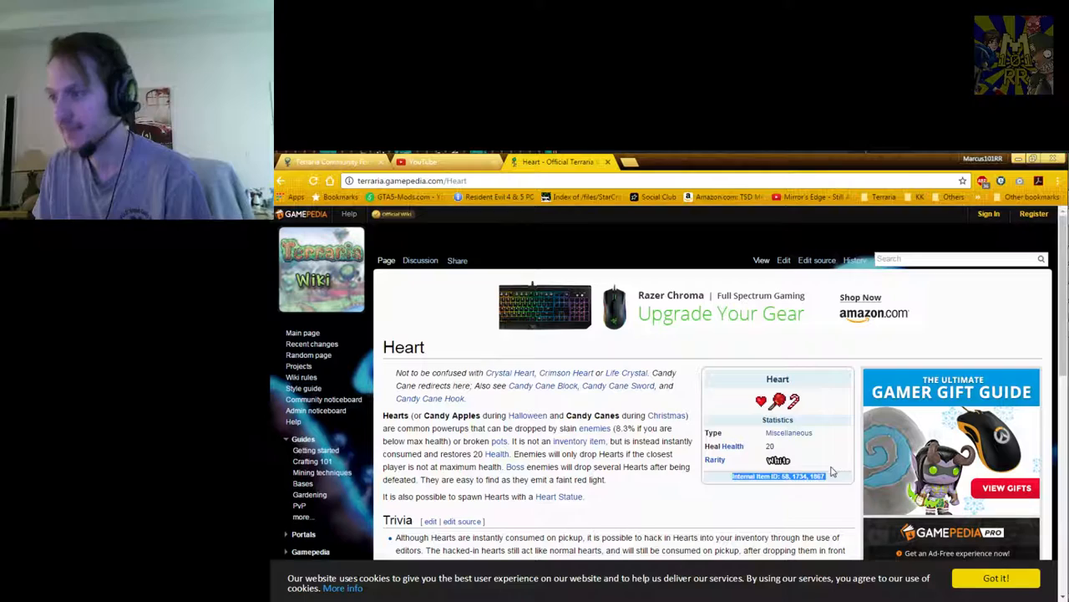
scroll(down, 3)
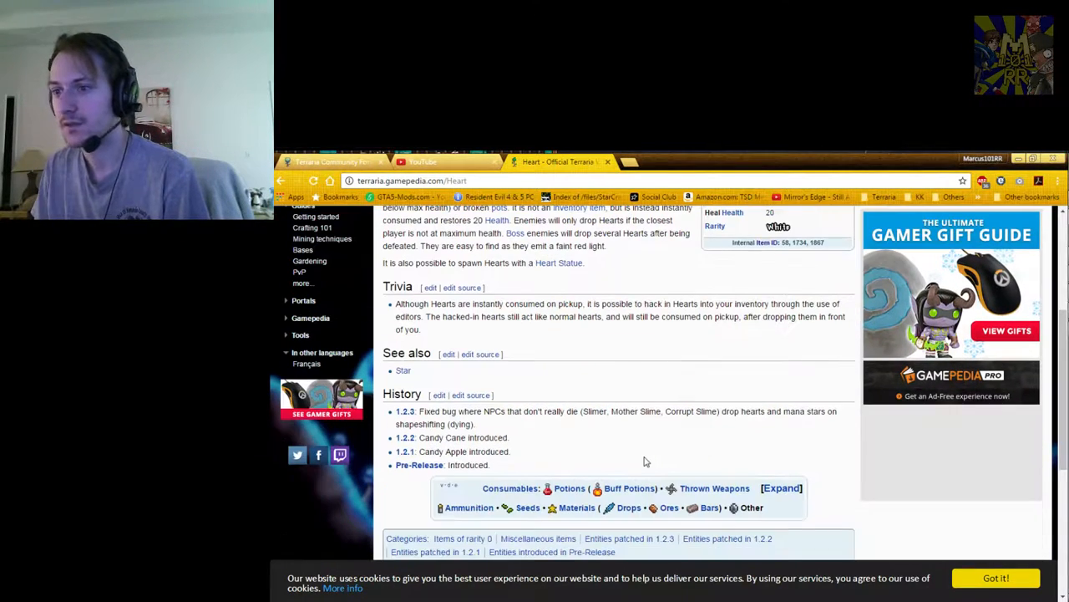
scroll(up, 3)
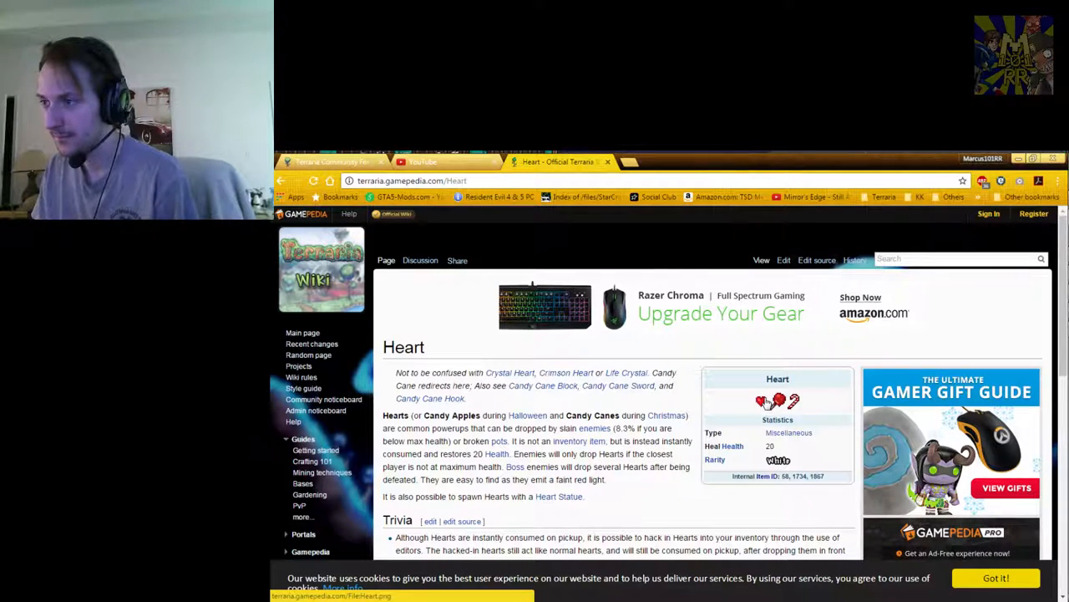
mouse_move(773, 404)
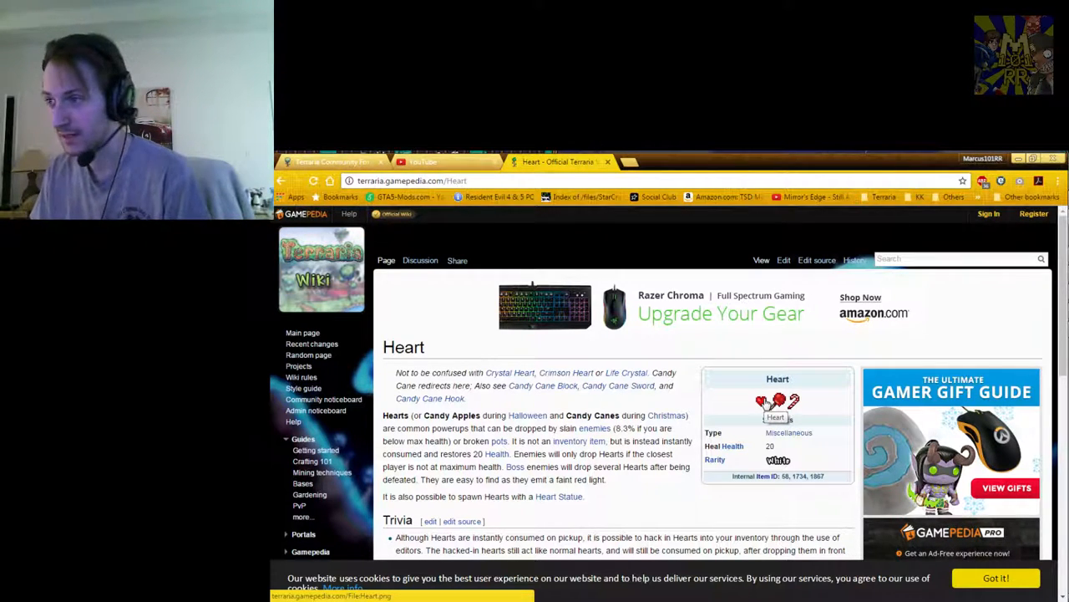
mouse_move(386, 393)
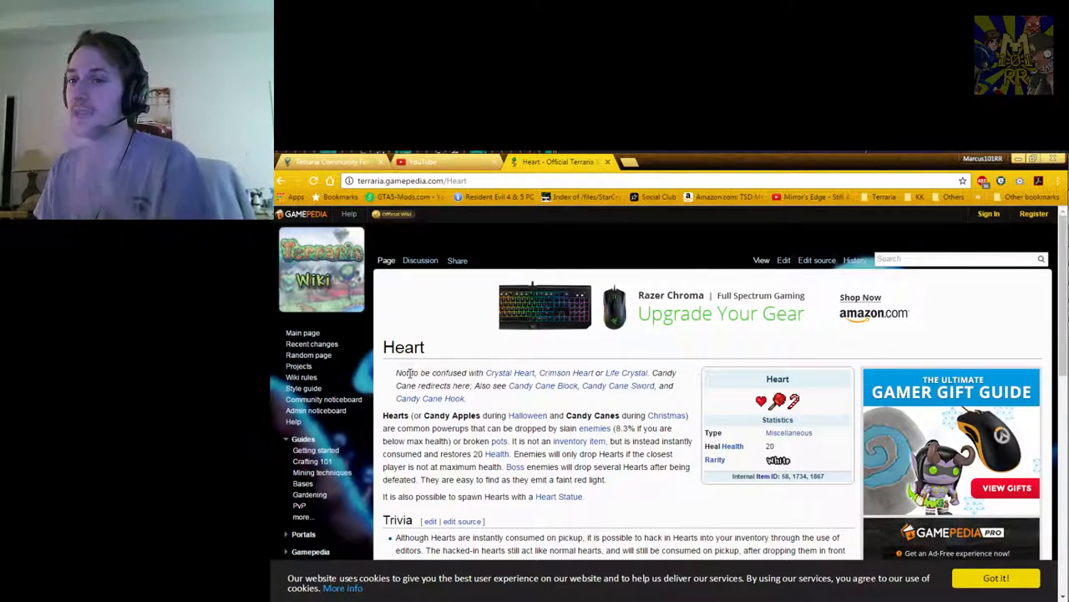
scroll(down, 3)
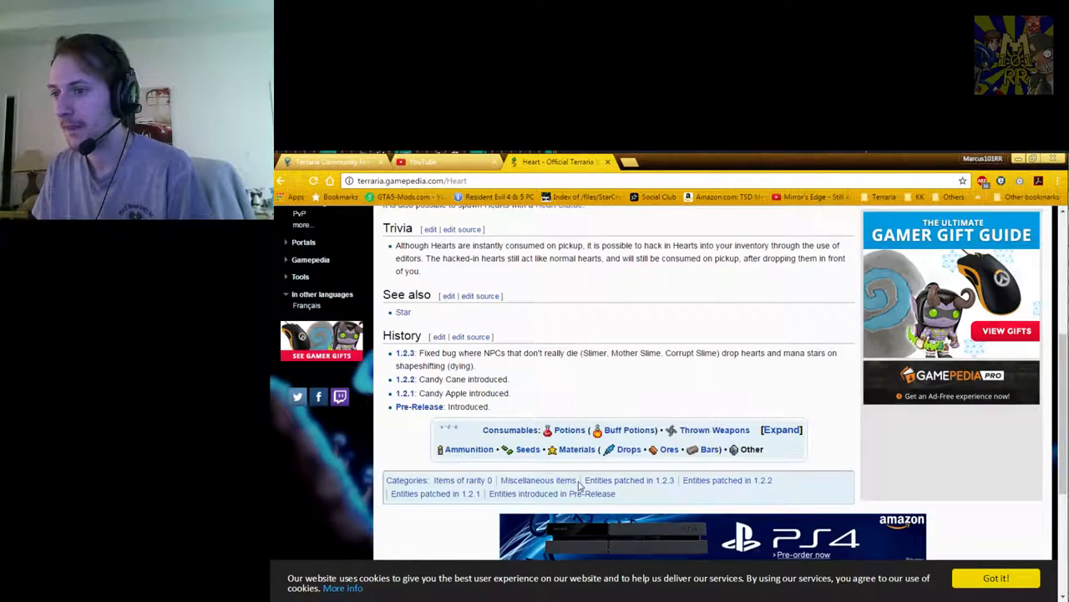
scroll(up, 3)
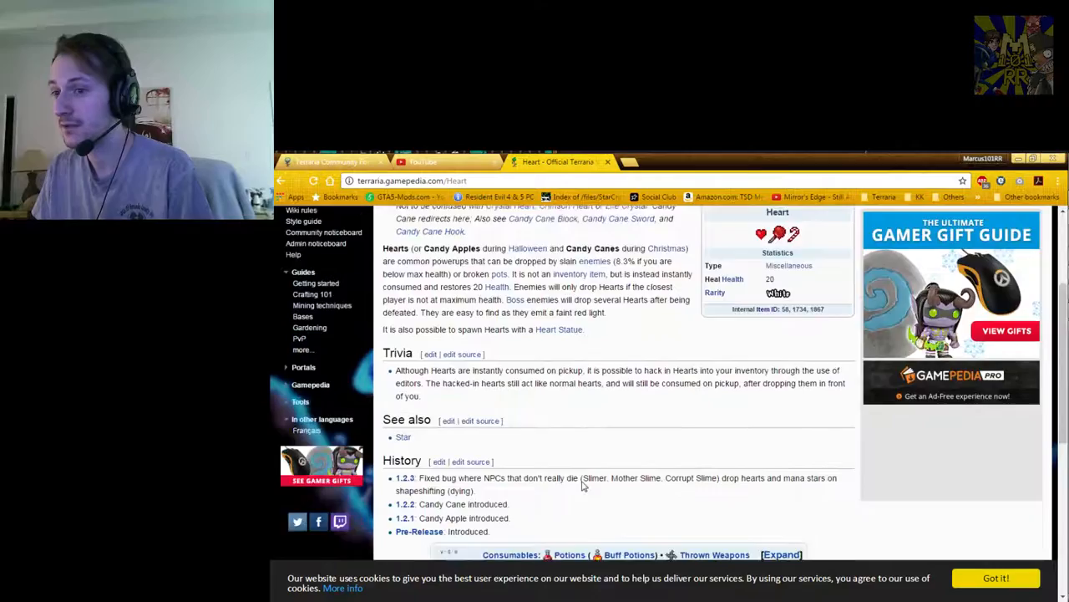
scroll(up, 3)
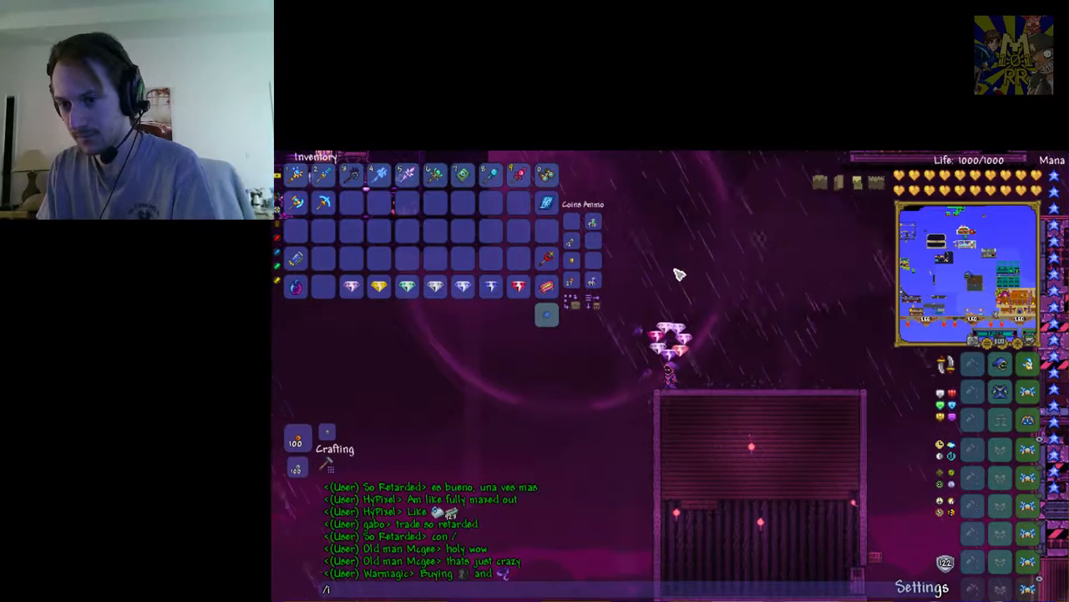
Spawn 999 Sapphires via a chat item command and reopen chat for another command
click(322, 287)
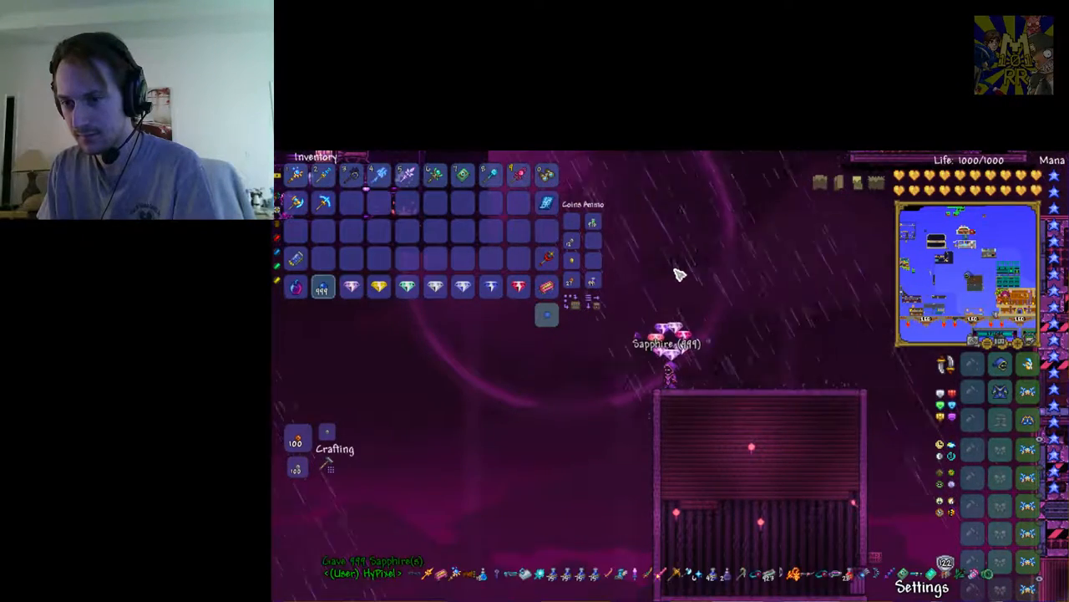
key(Enter)
text(/i)
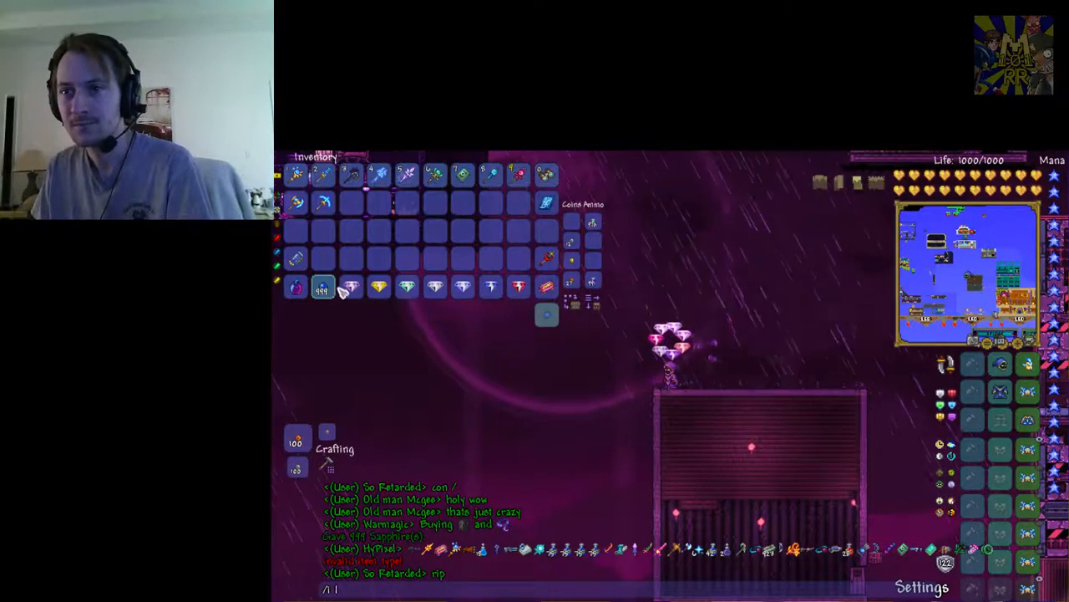
click(323, 287)
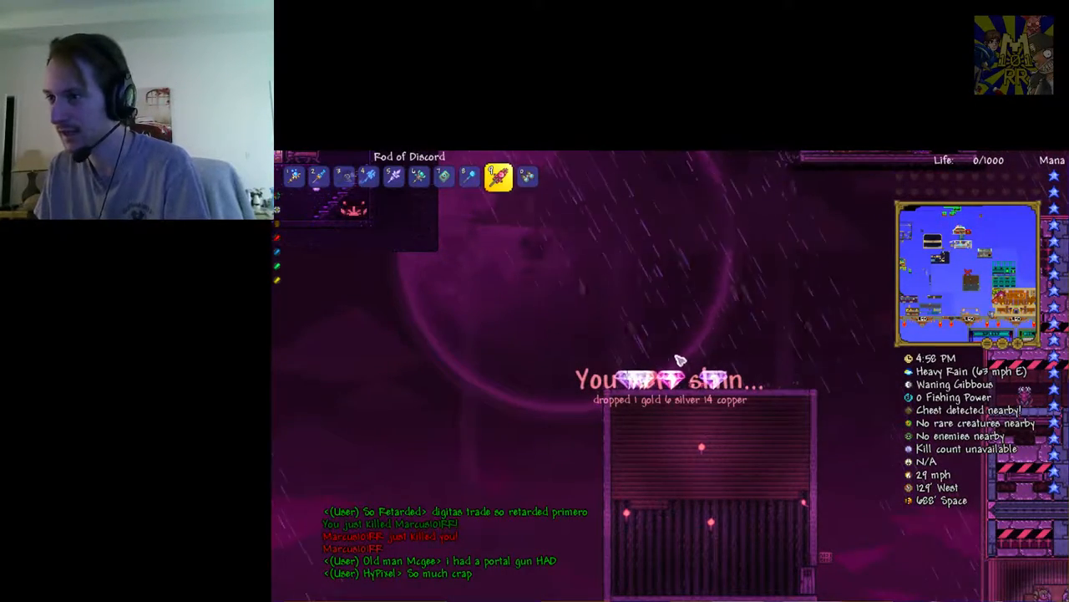
mouse_move(735, 348)
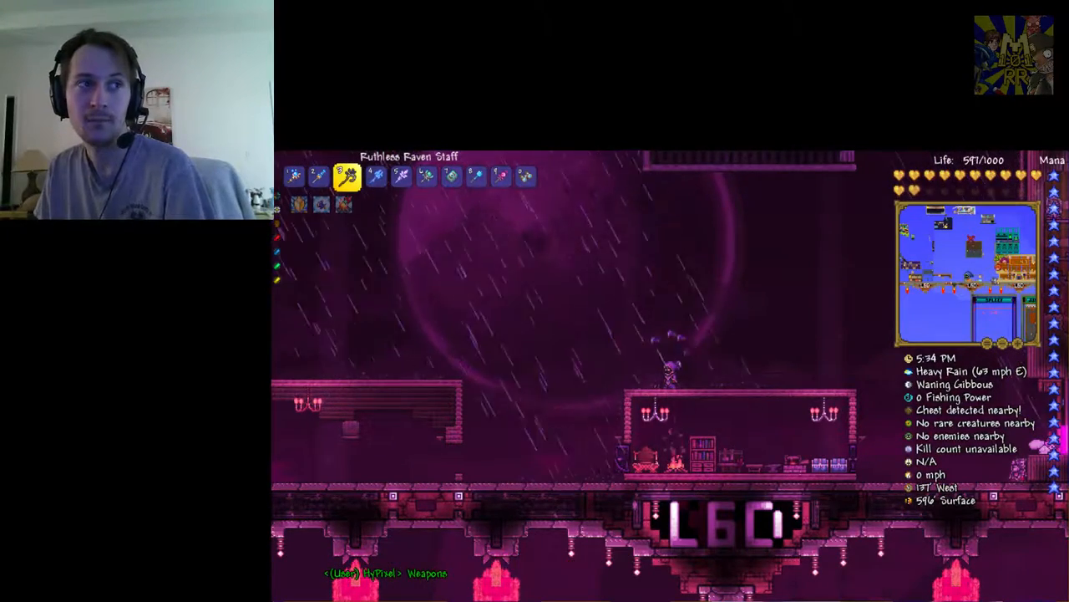
Leave Terraria for the browser showing the 'flicky sonic 3' search
key(alt+tab)
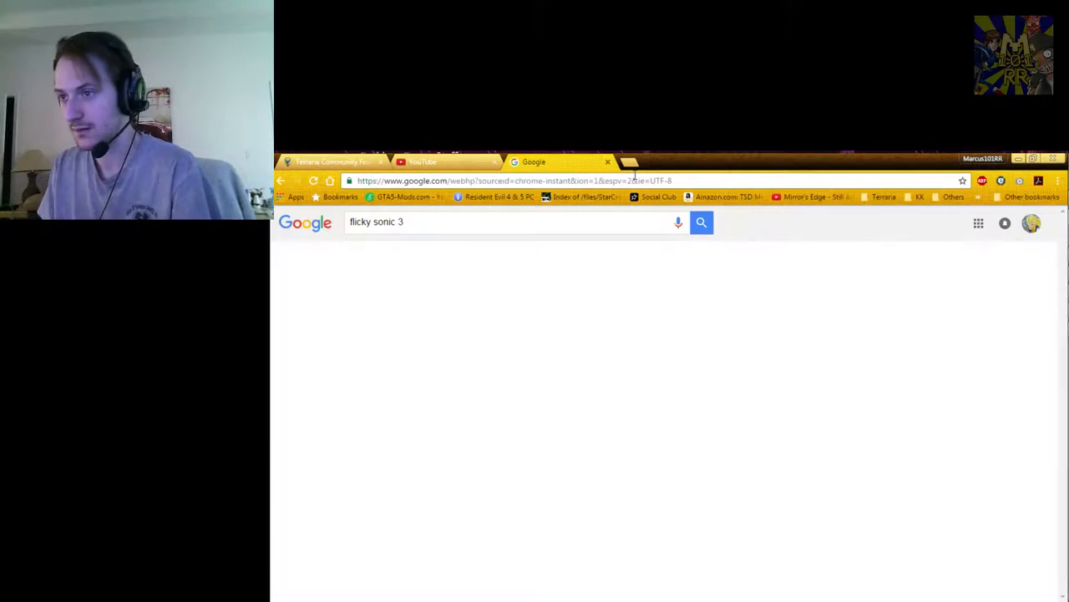
Browse 'flicky sonic 3' image results, view a Sonic 3 & Knuckles screenshot full-size, and return to results
click(701, 221)
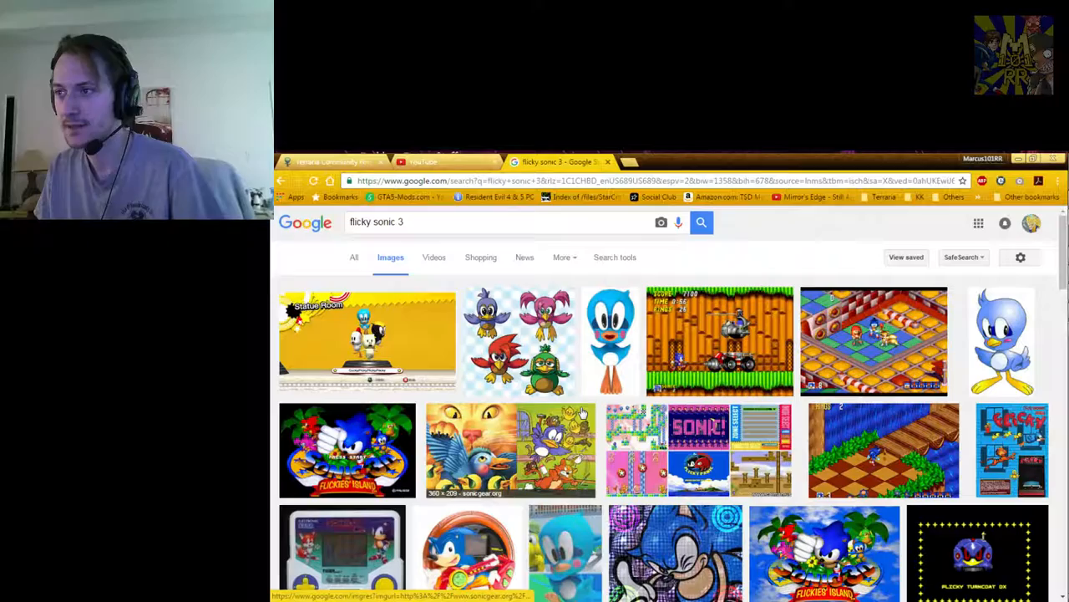
scroll(down, 3)
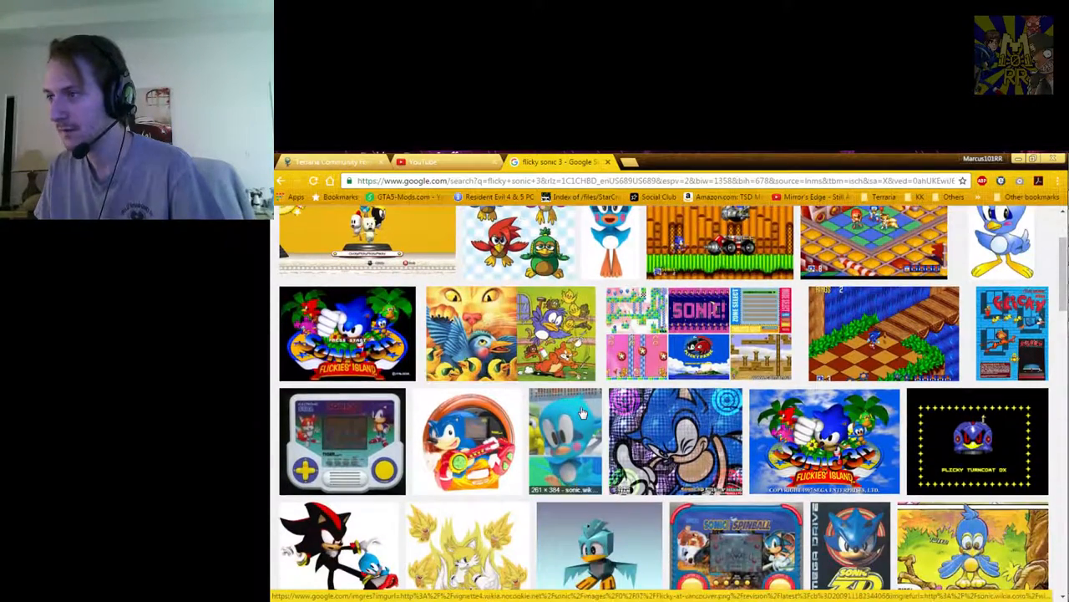
scroll(down, 3)
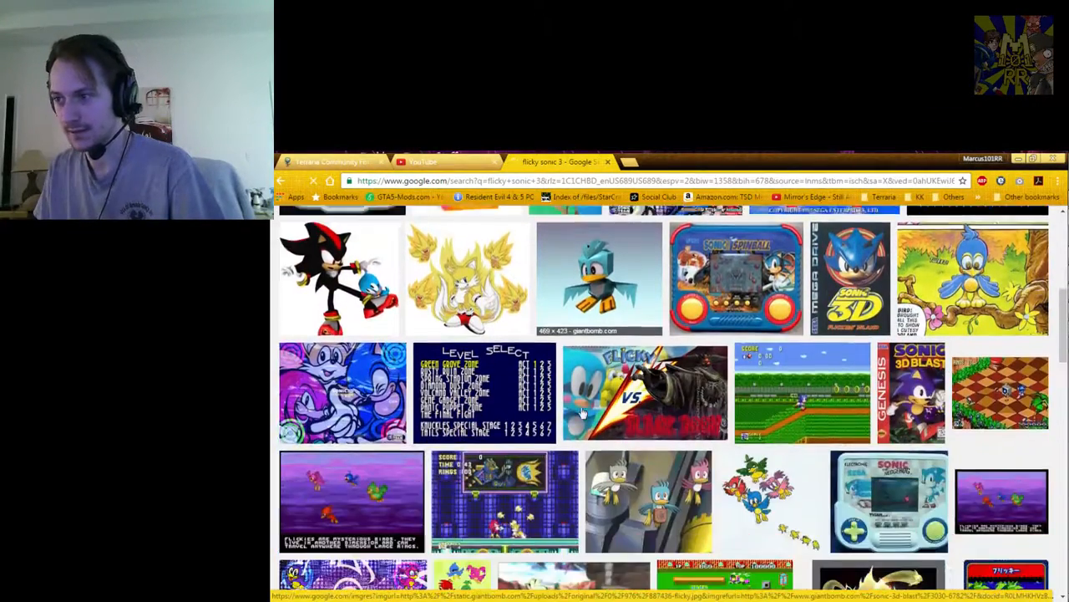
click(503, 502)
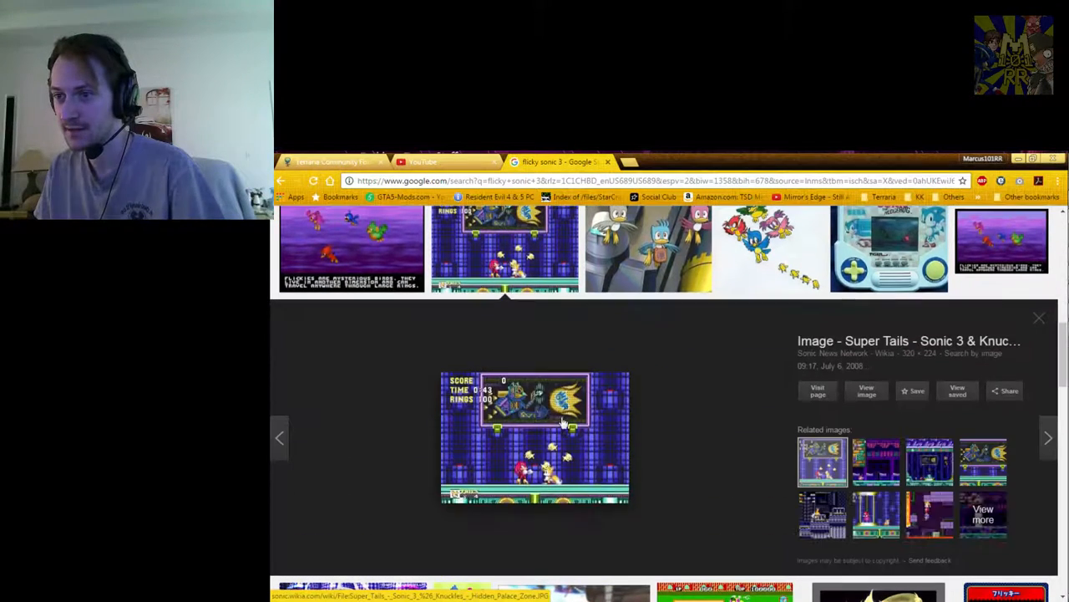
click(818, 390)
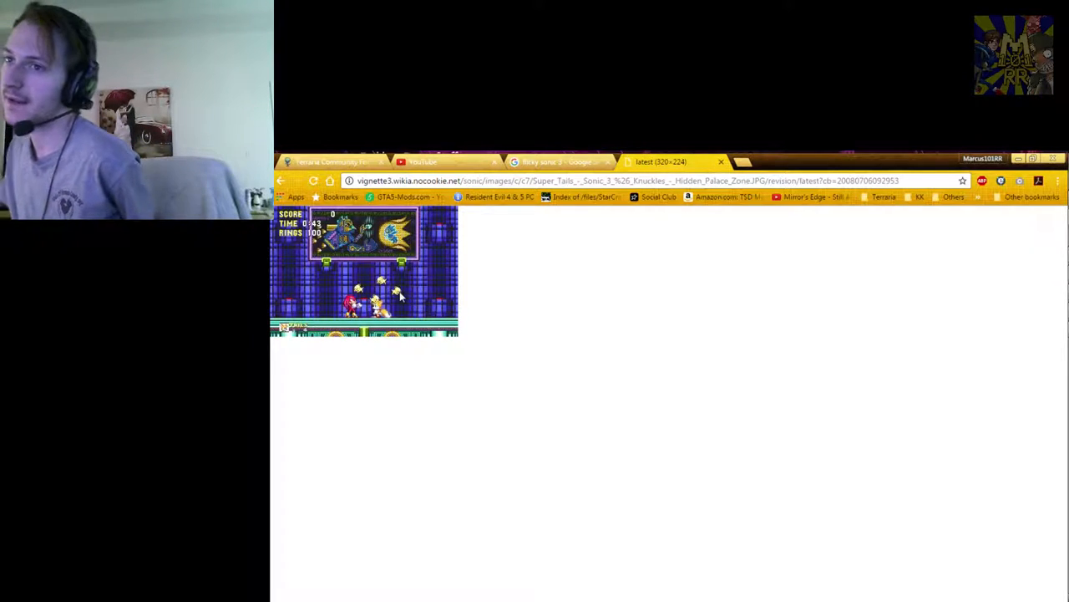
click(556, 161)
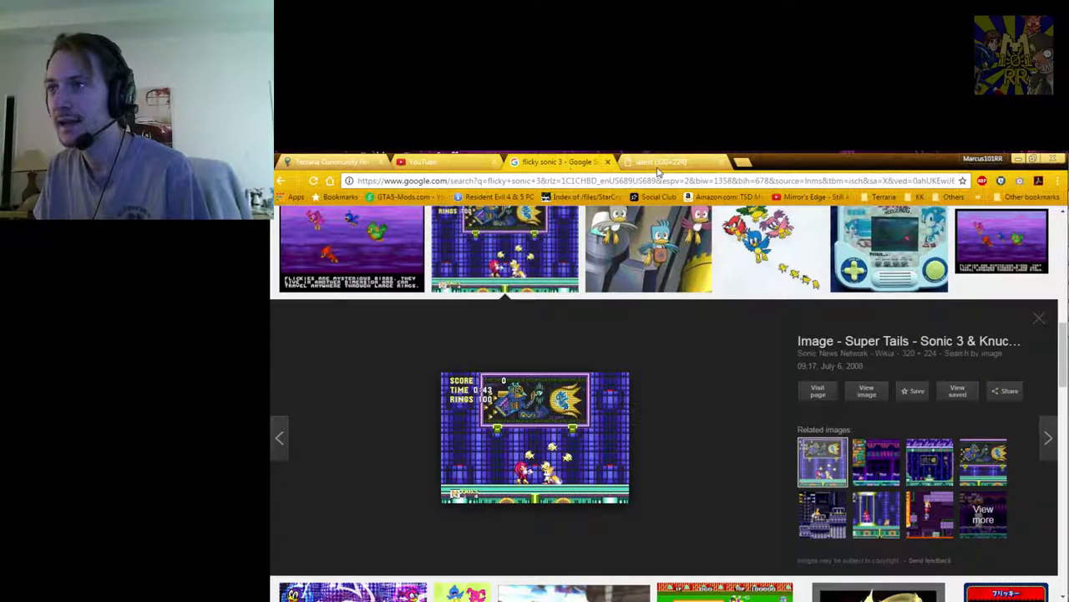
Return to the Terraria game window with the character at 1000/1000 life
click(422, 161)
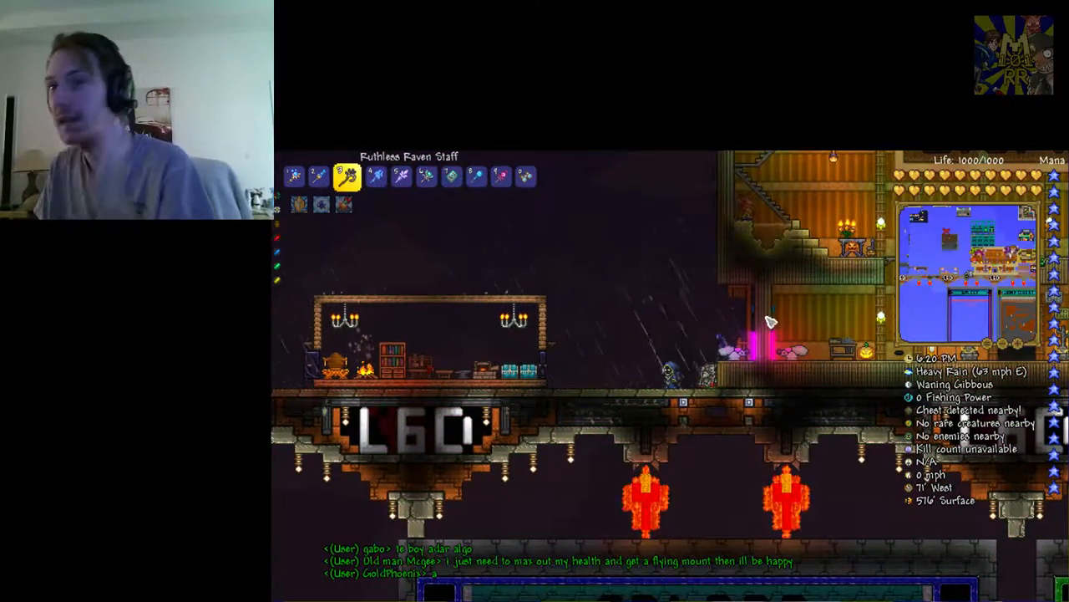
mouse_move(322, 207)
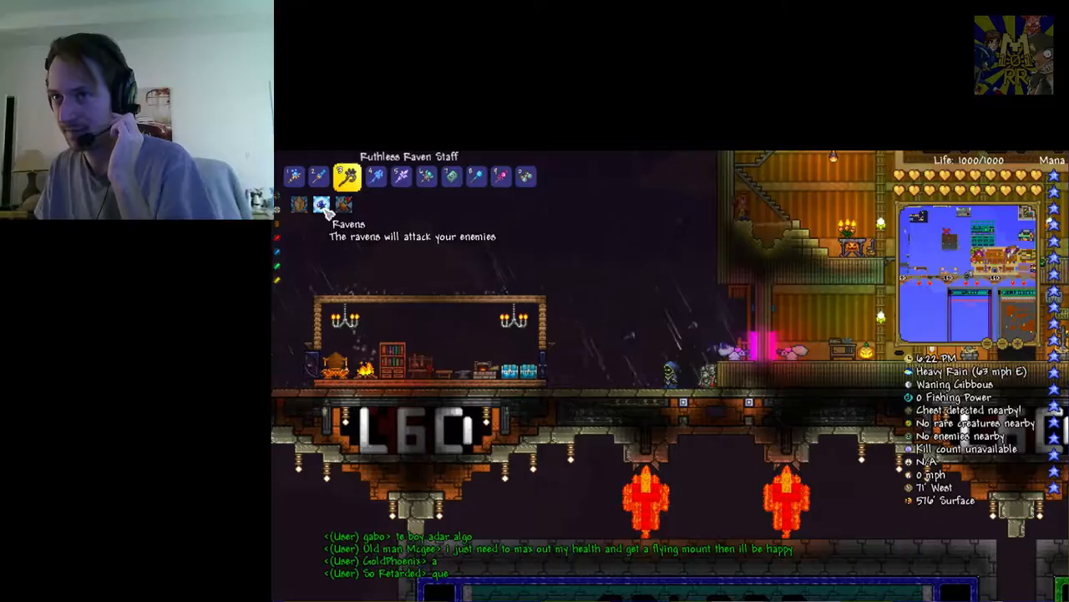